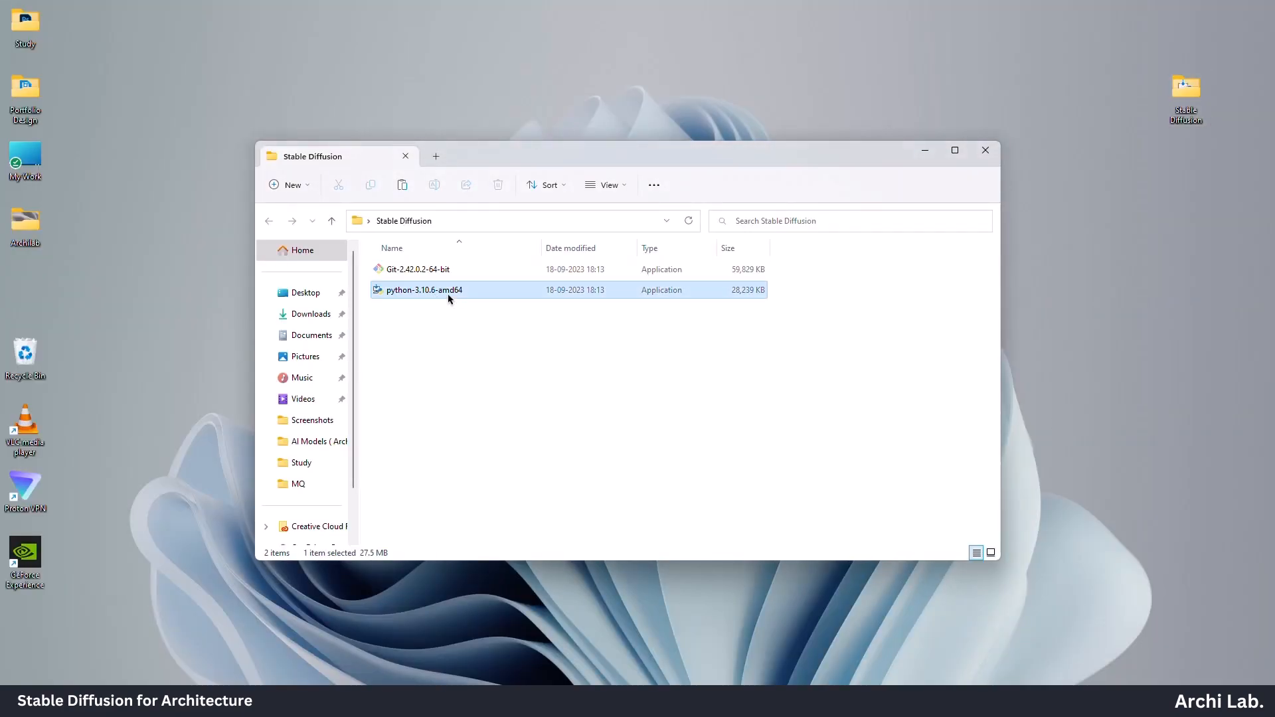
Step: Install Python 3.10.6 from python-3.10.6-amd64 with 'Add Python 3.10 to PATH' enabled
double_click(424, 290)
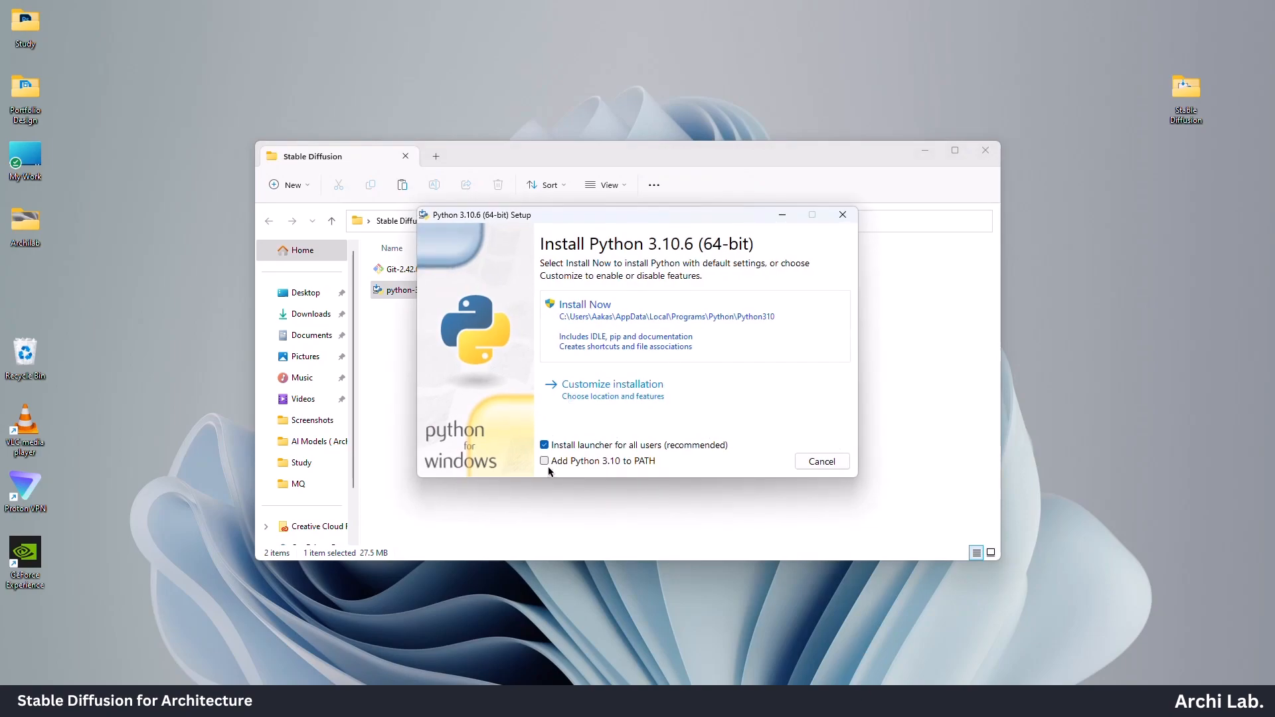
left_click(545, 461)
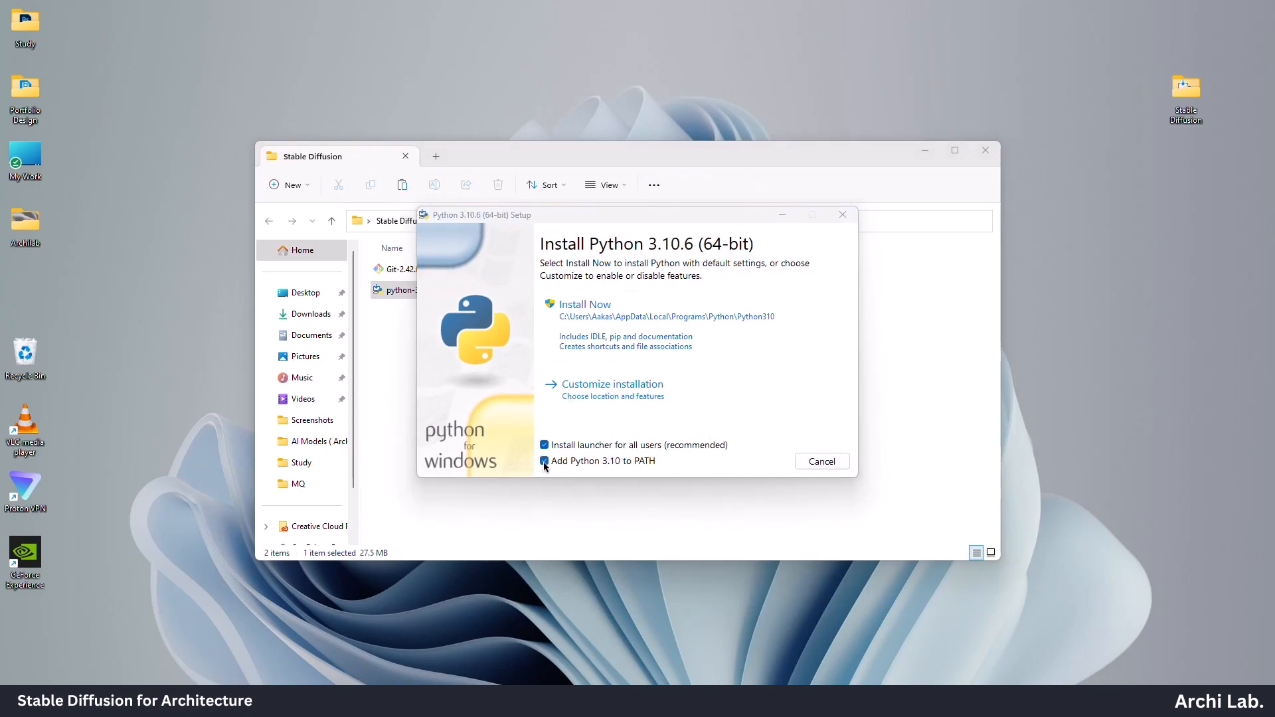
left_click(584, 303)
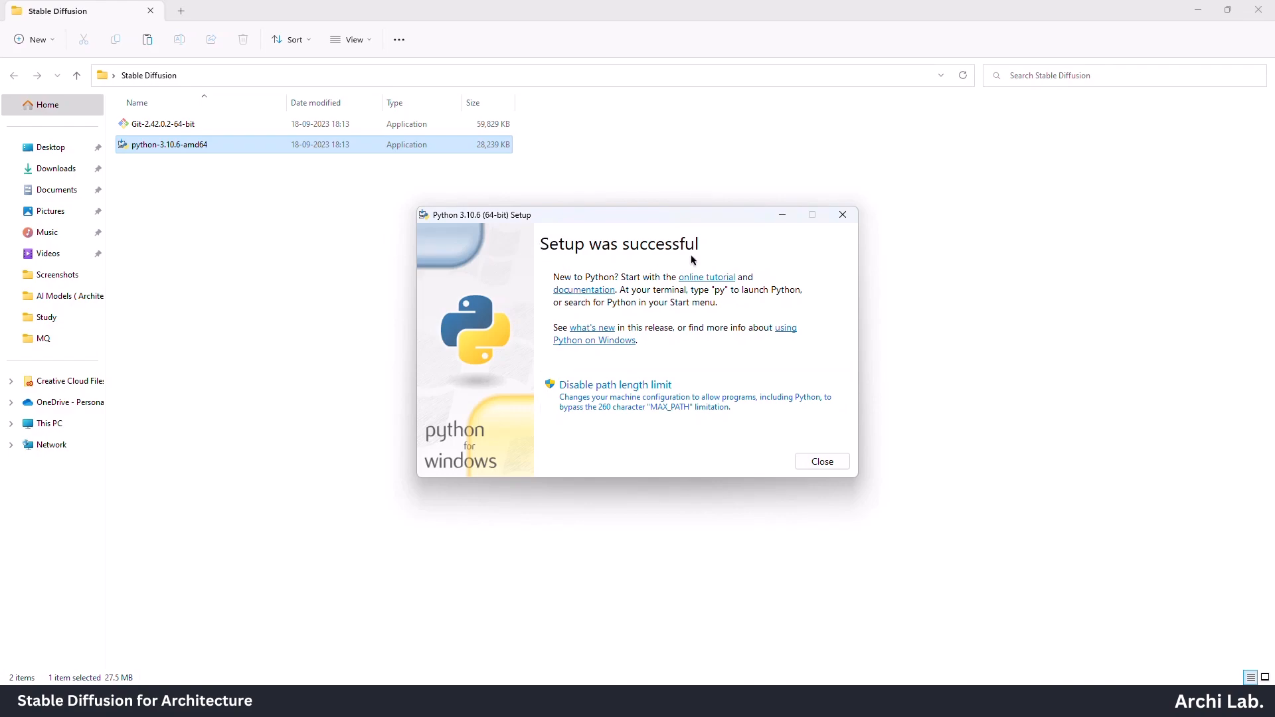
Step: Close Python setup and install Git 2.42.0.2 64-bit with default folder and branch name
left_click(821, 460)
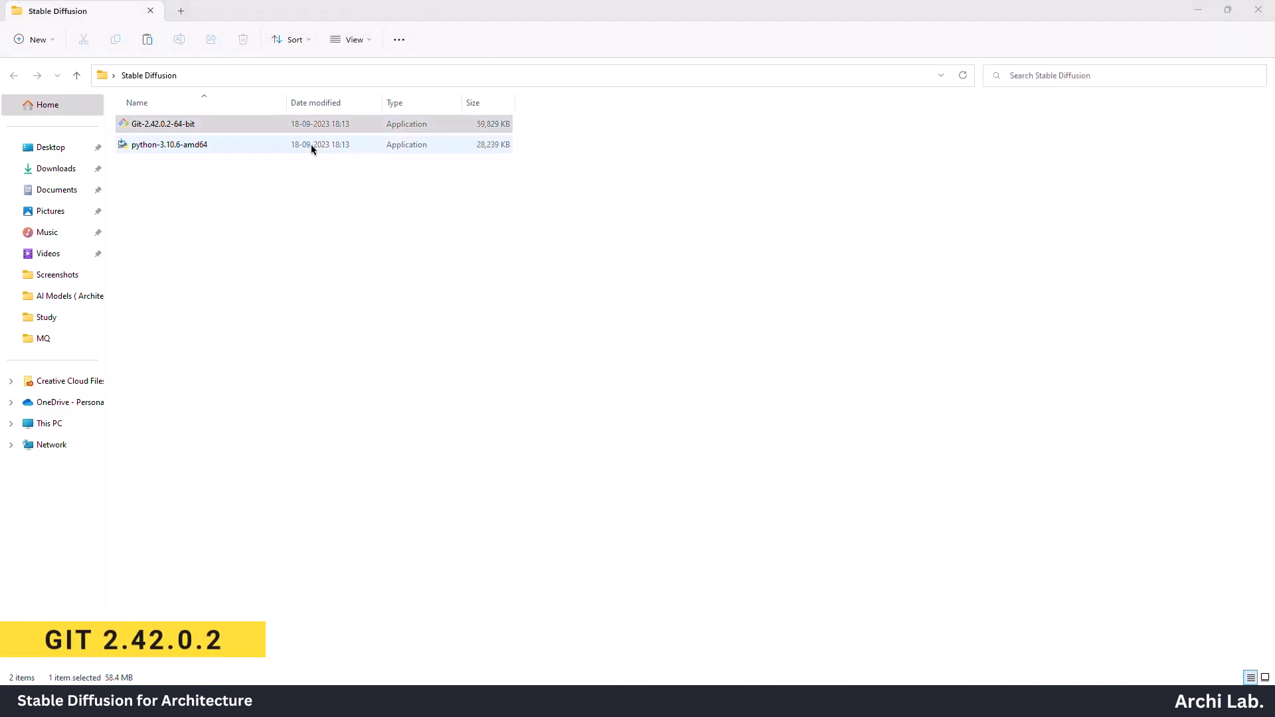
double_click(162, 123)
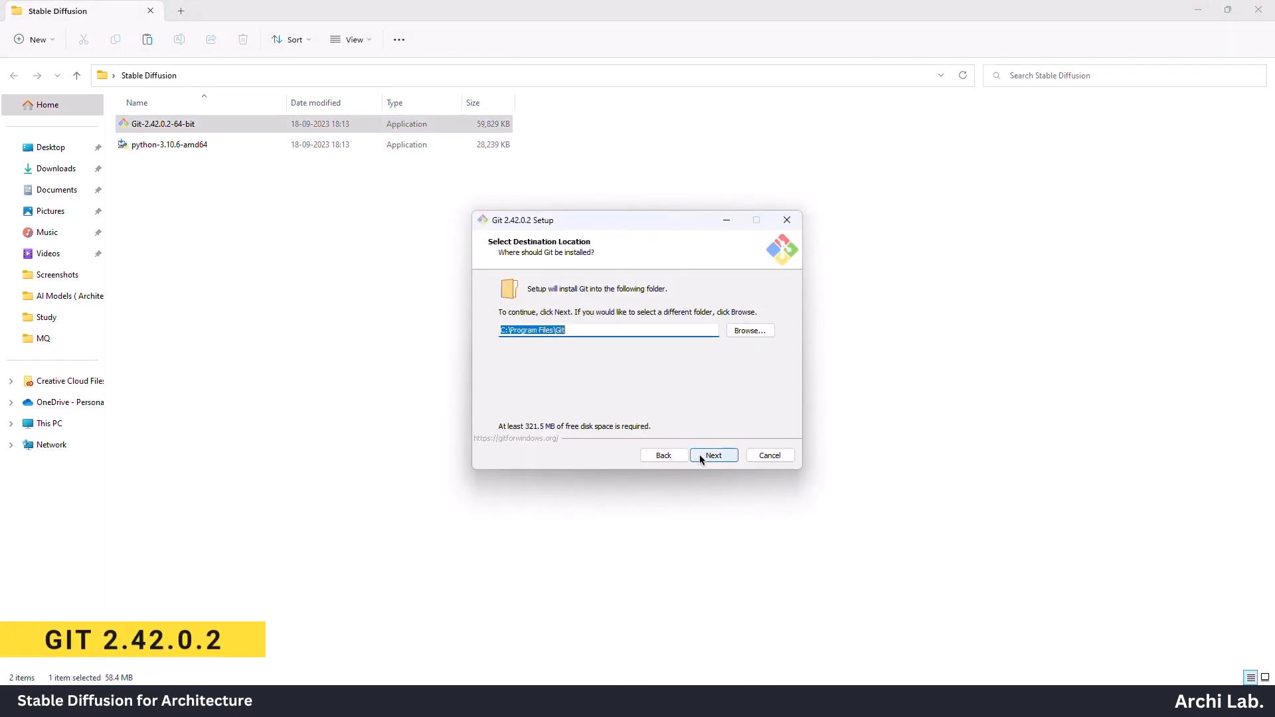
left_click(713, 456)
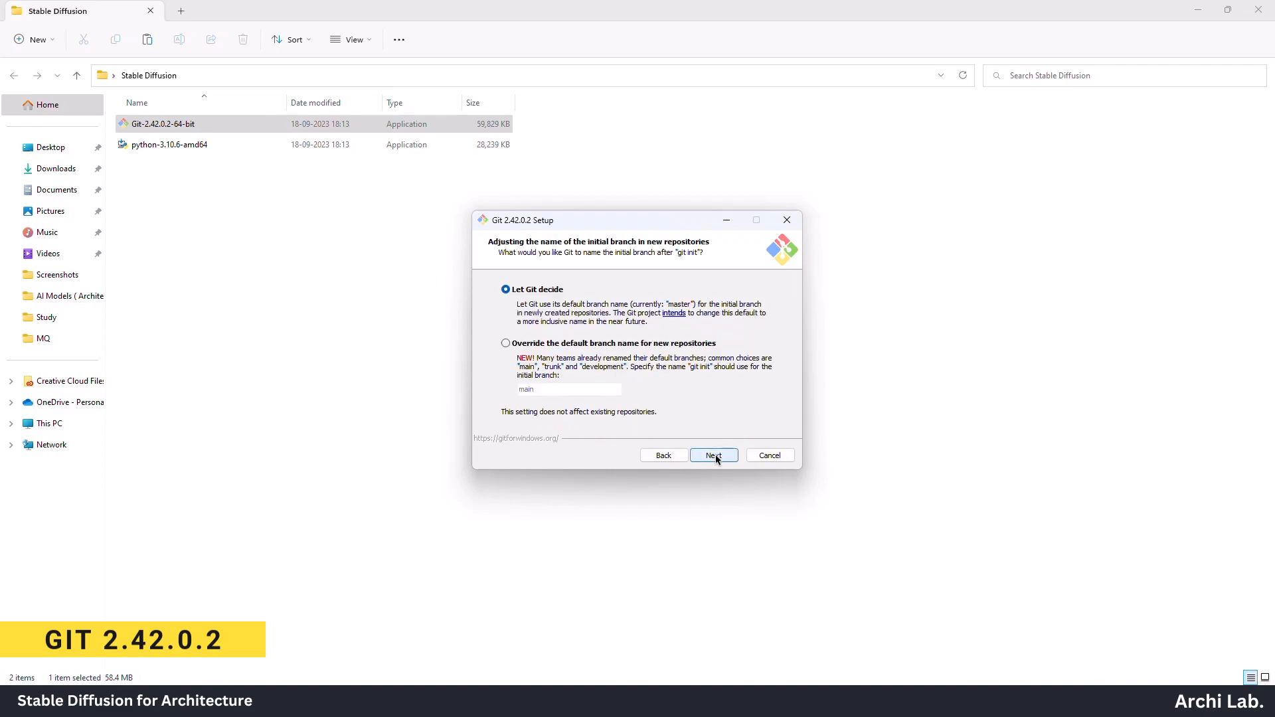
left_click(713, 455)
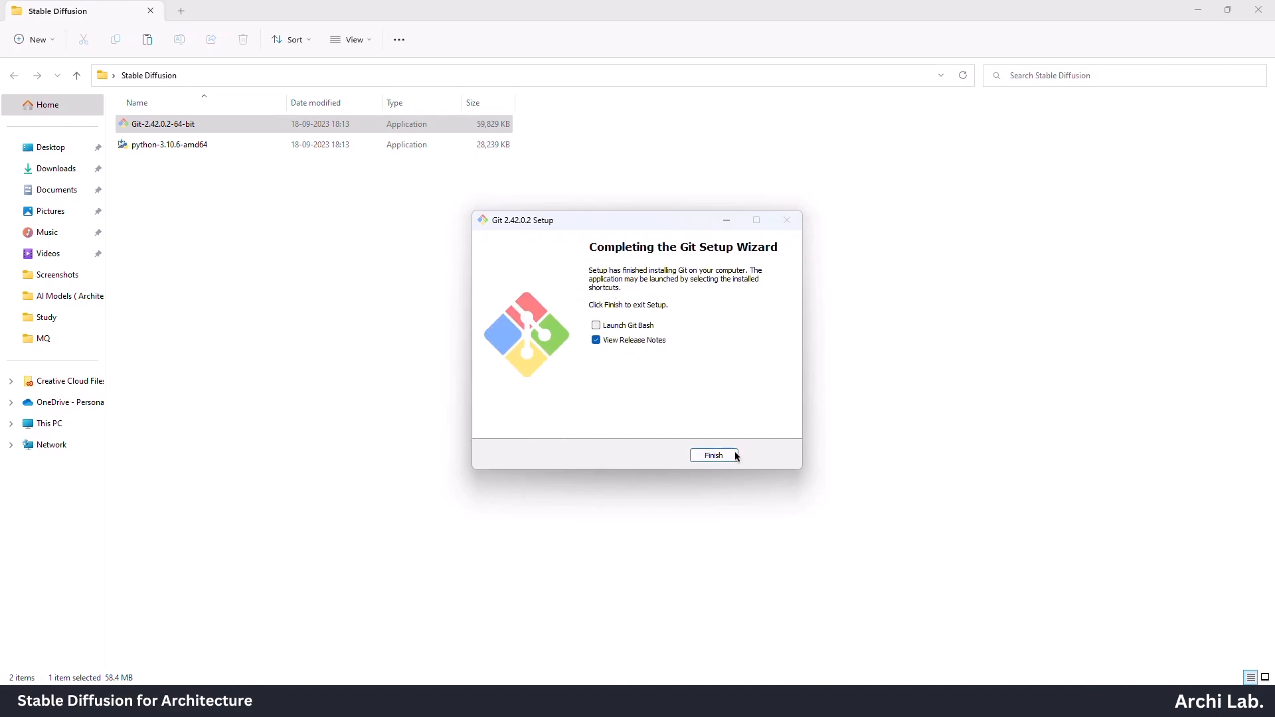
left_click(712, 456)
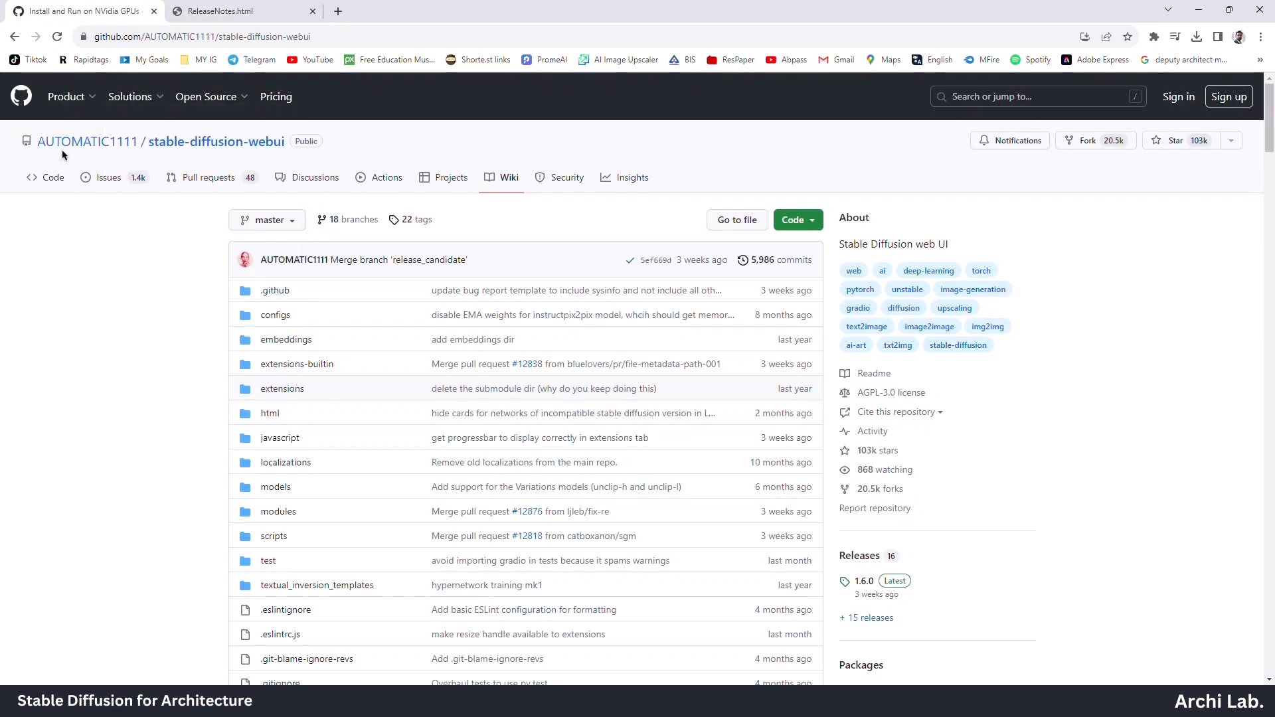
Step: In cmd at C:\SD, run git clone with the AUTOMATIC1111 stable-diffusion-webui GitHub URL
scroll("down", 3)
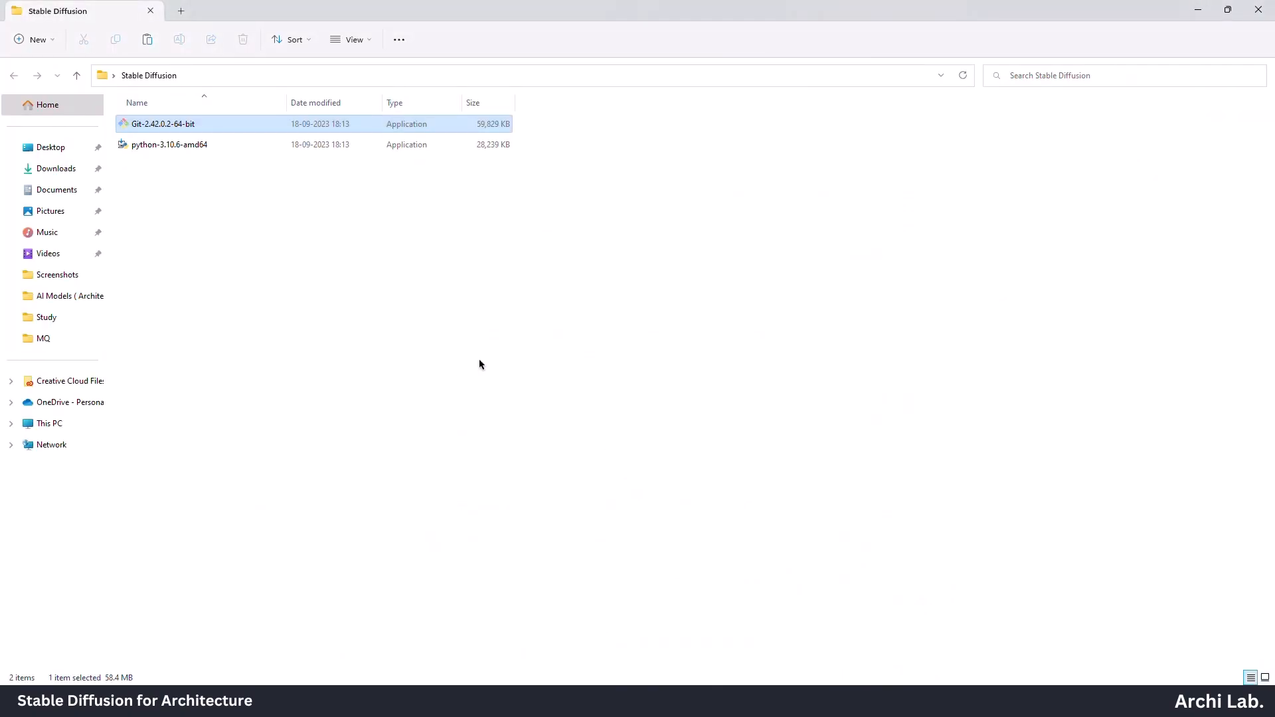
left_click(49, 422)
type("cm")
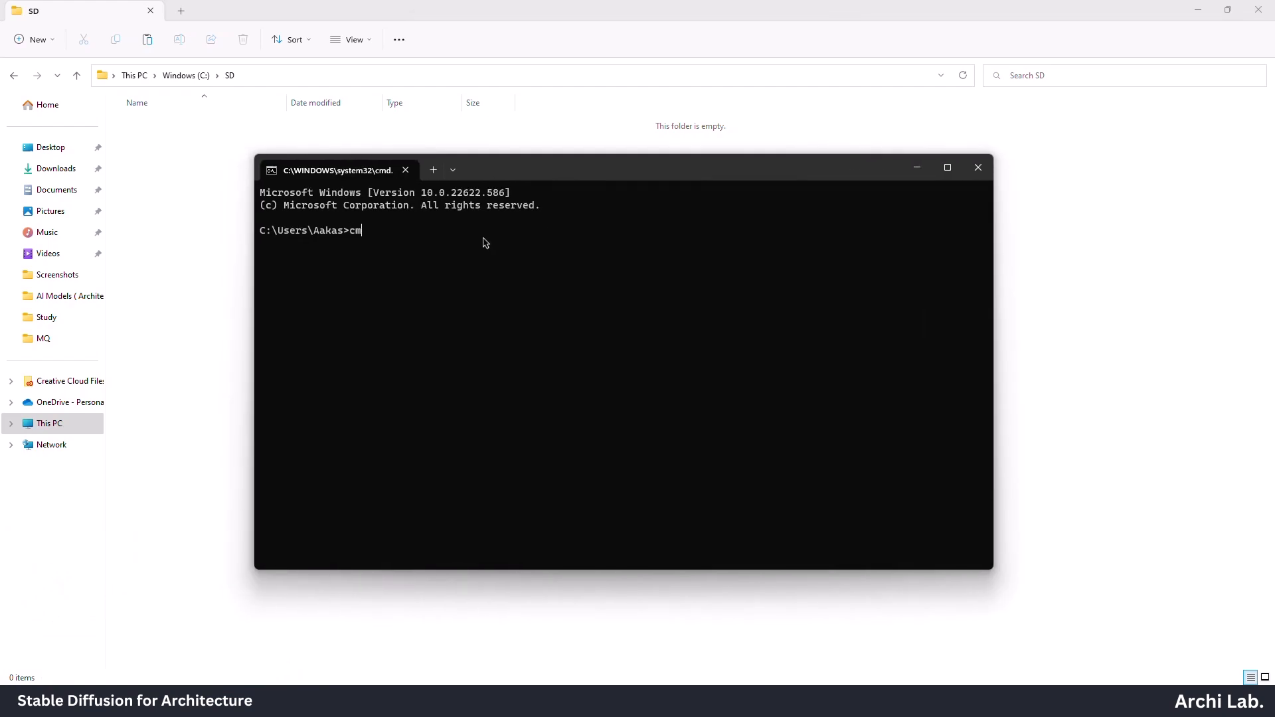
right_click(245, 74)
type(" C:\\SD")
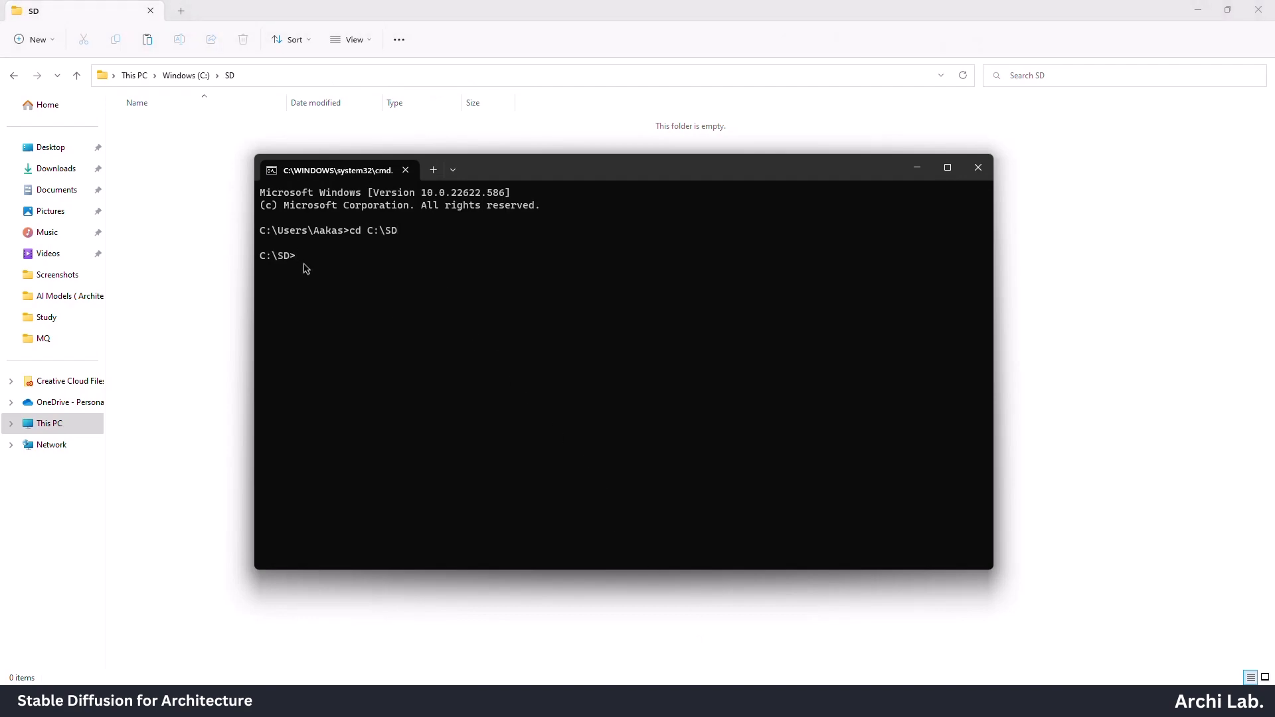
type("git clone")
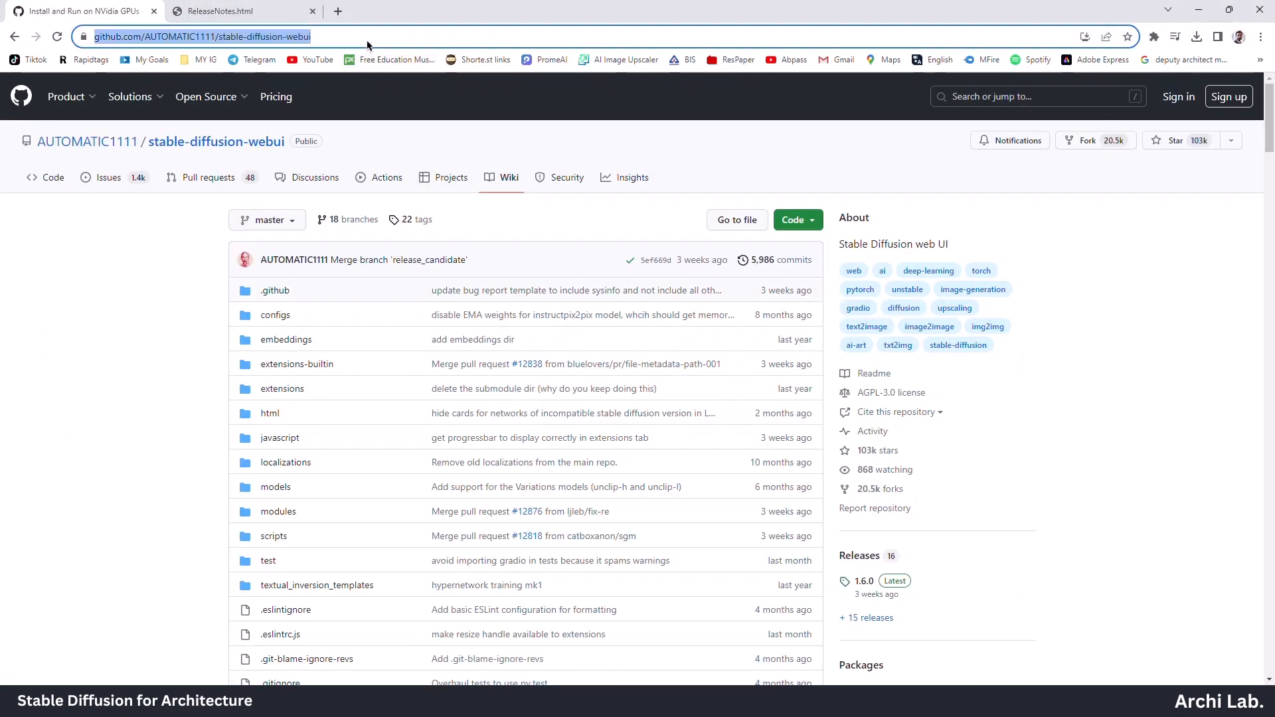
left_click(793, 220)
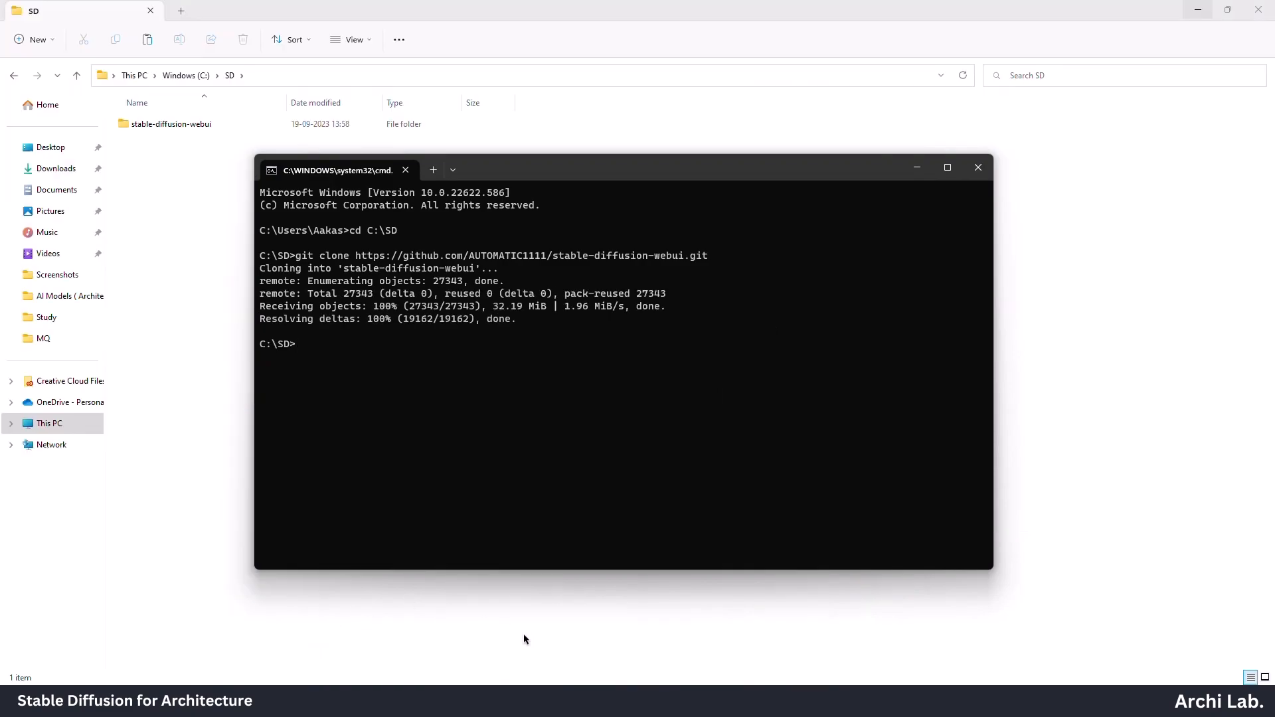
Step: Edit webui-user.bat to set COMMANDLINE_ARGS=--lowvram, then launch it to build the venv
double_click(170, 123)
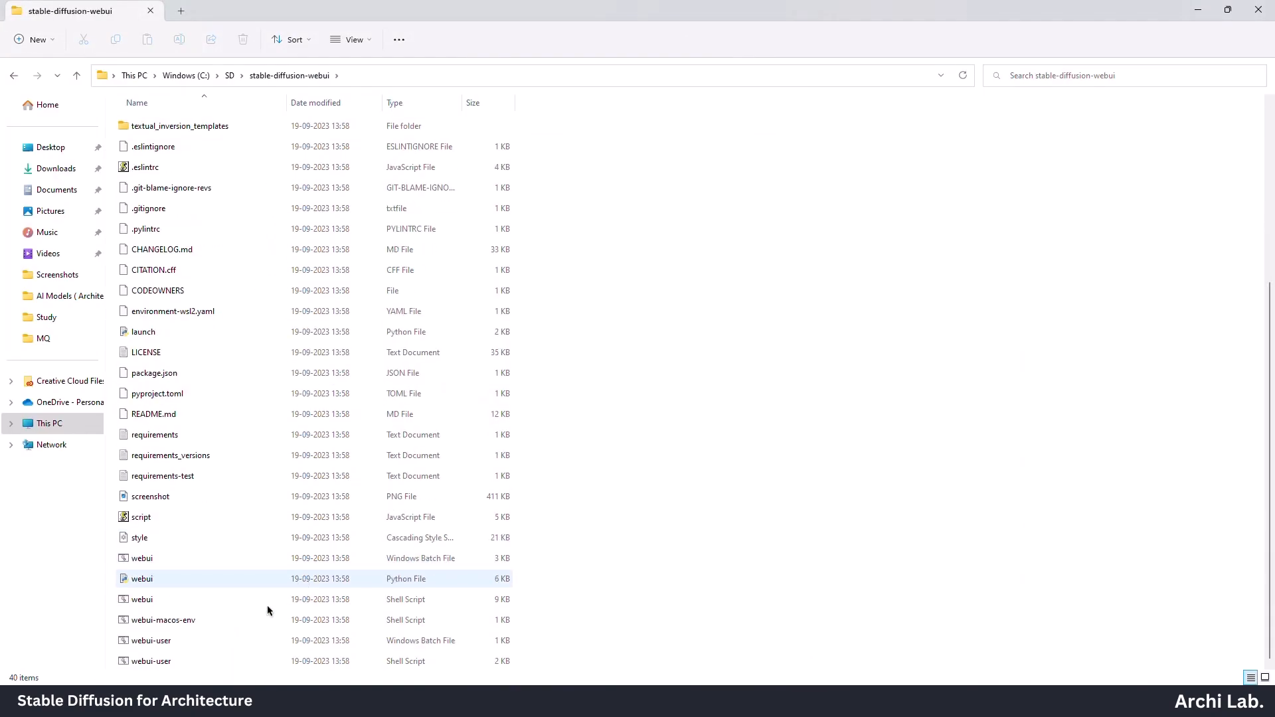
left_click(151, 640)
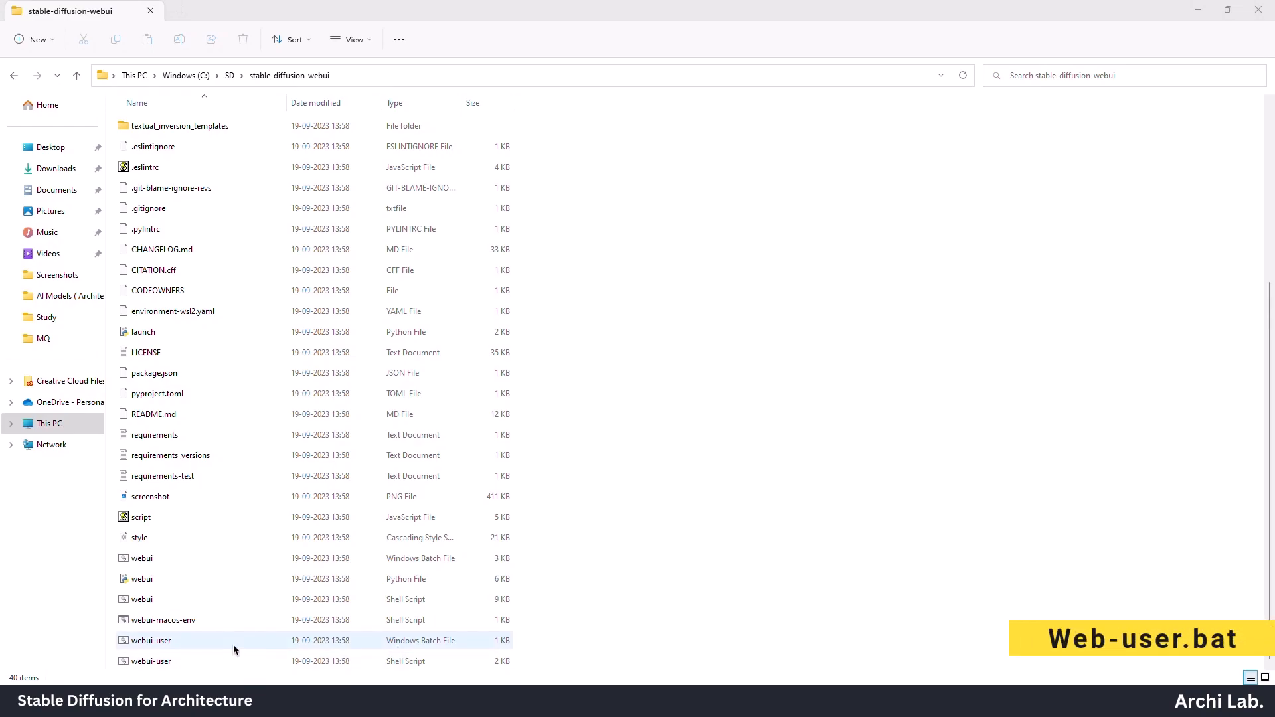
right_click(150, 640)
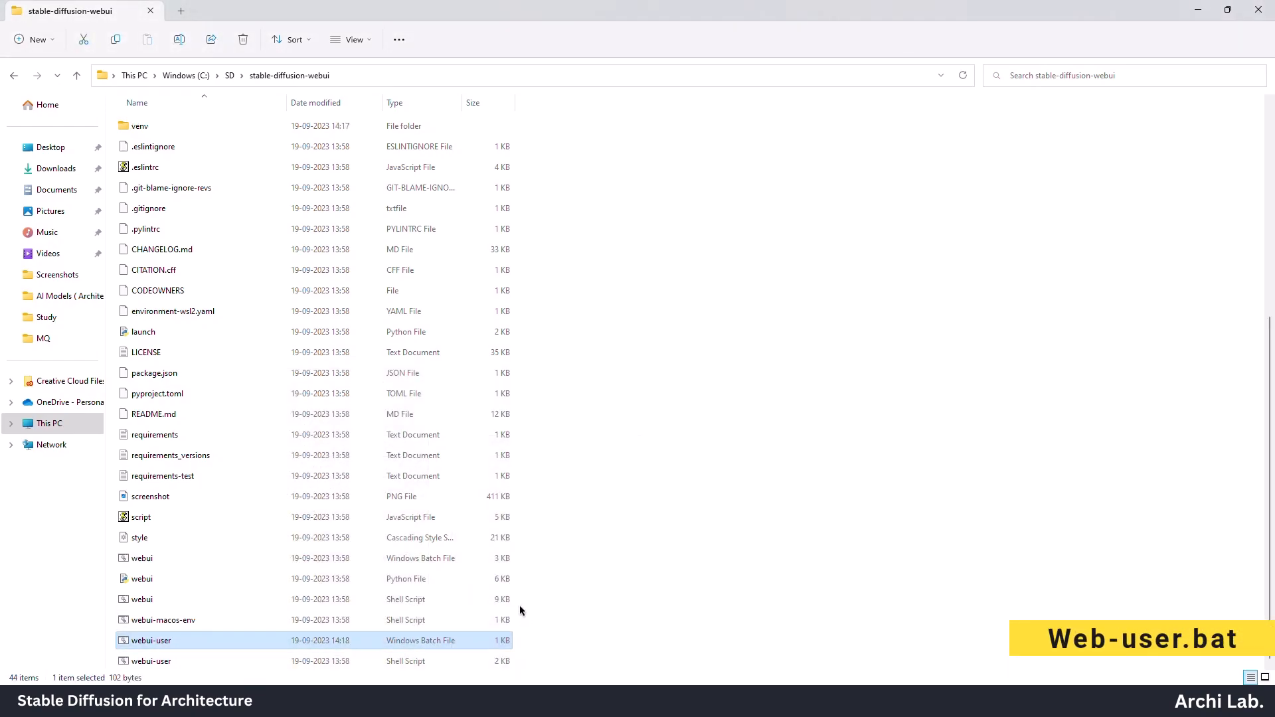
double_click(150, 640)
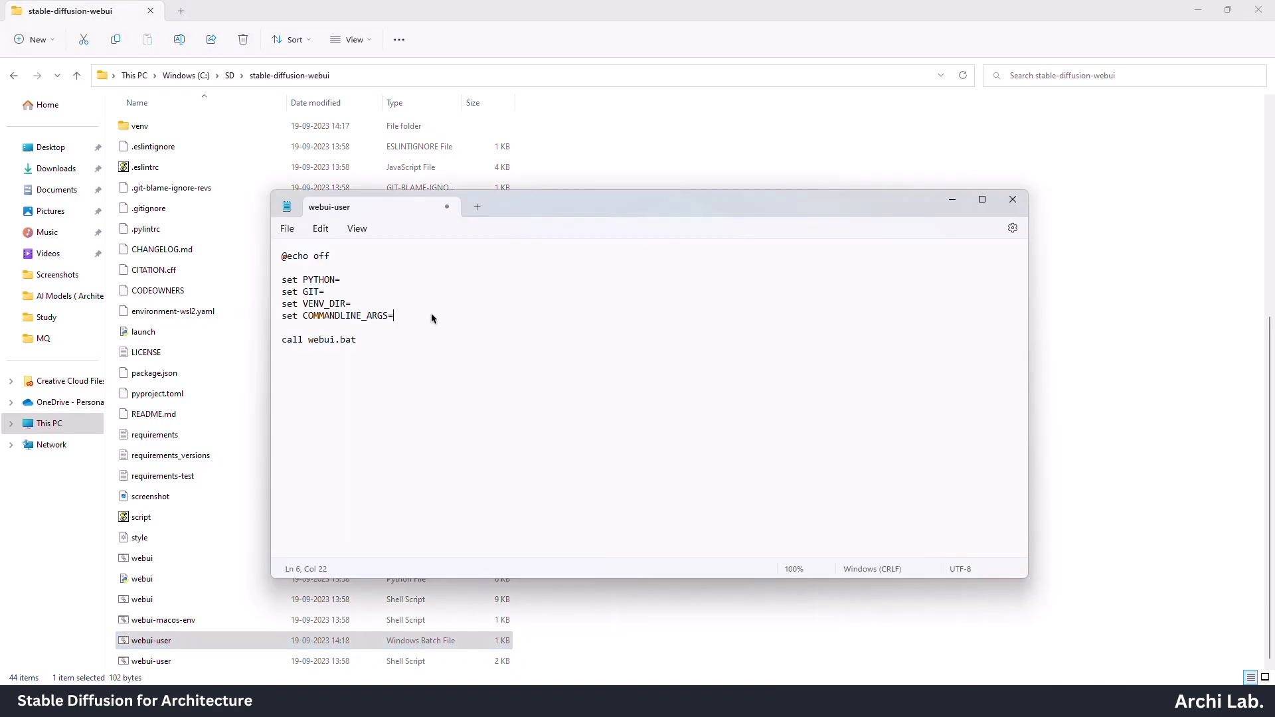
type("--lowvram")
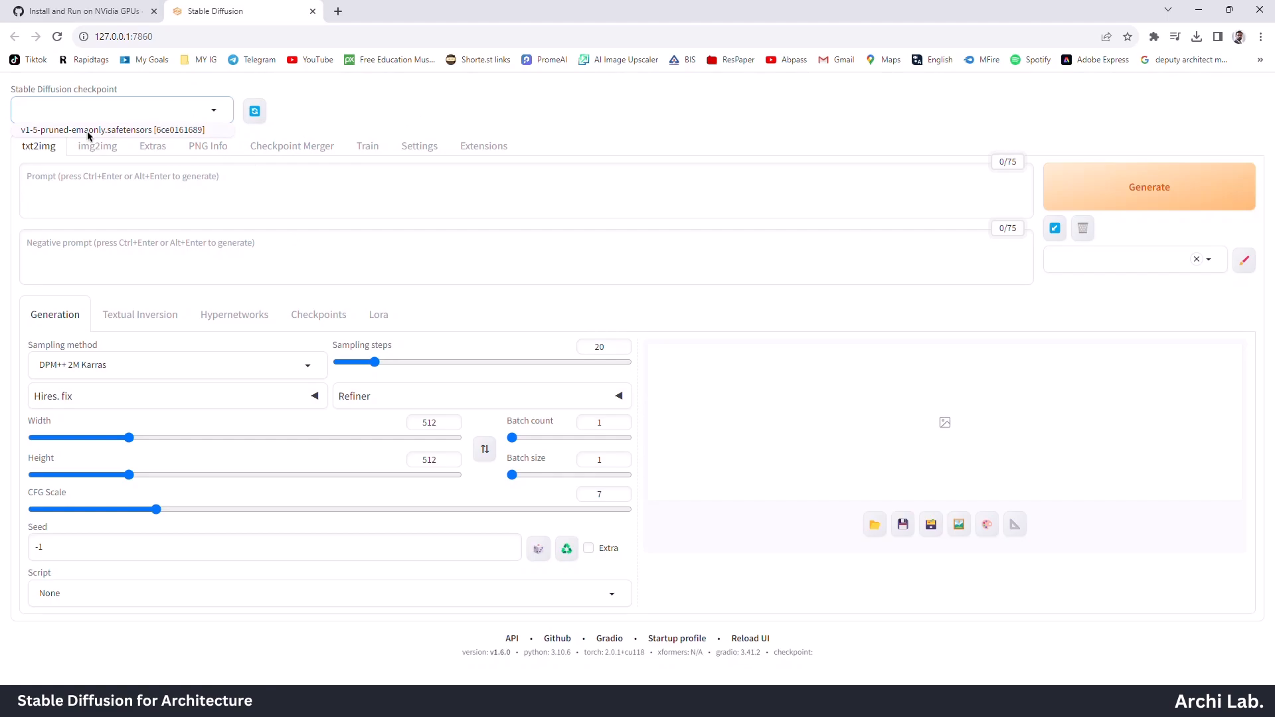
Step: Enter a modern office building ((photography)) prompt with negative 'Blur,Cartoon' and open civitai.com
type("modern building,office,Landscape near,((Pho")
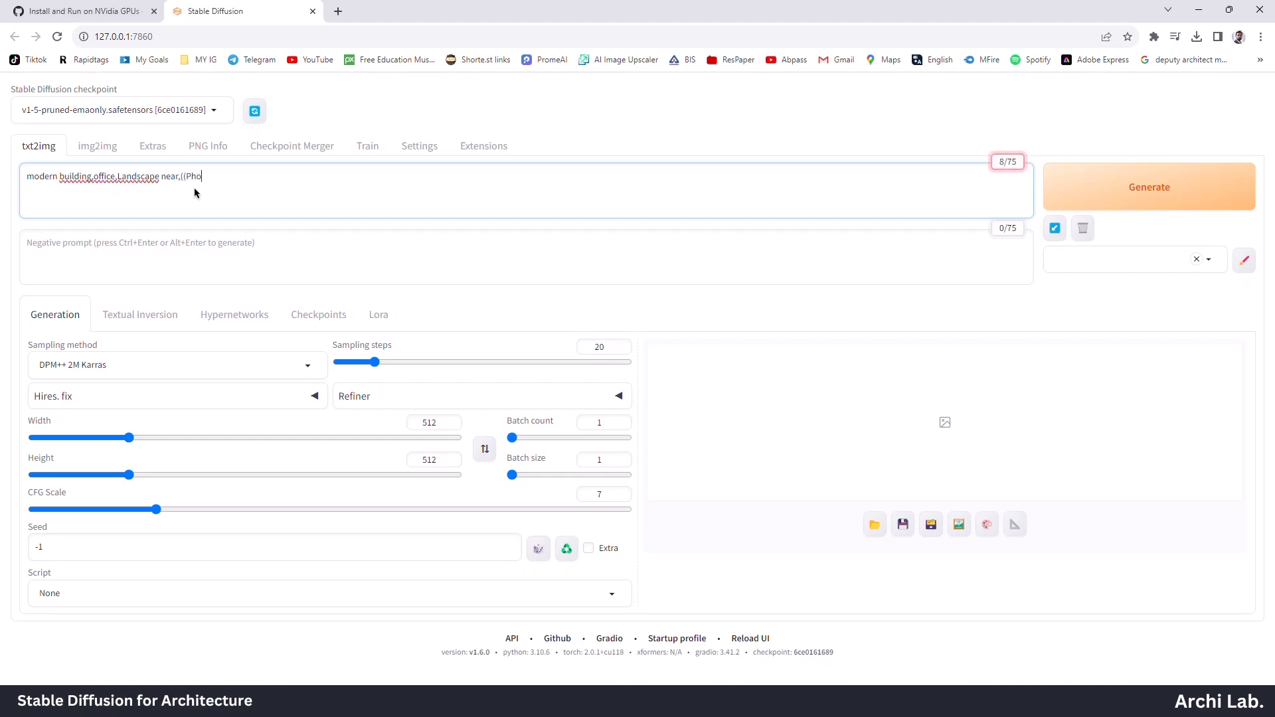
type("tography))")
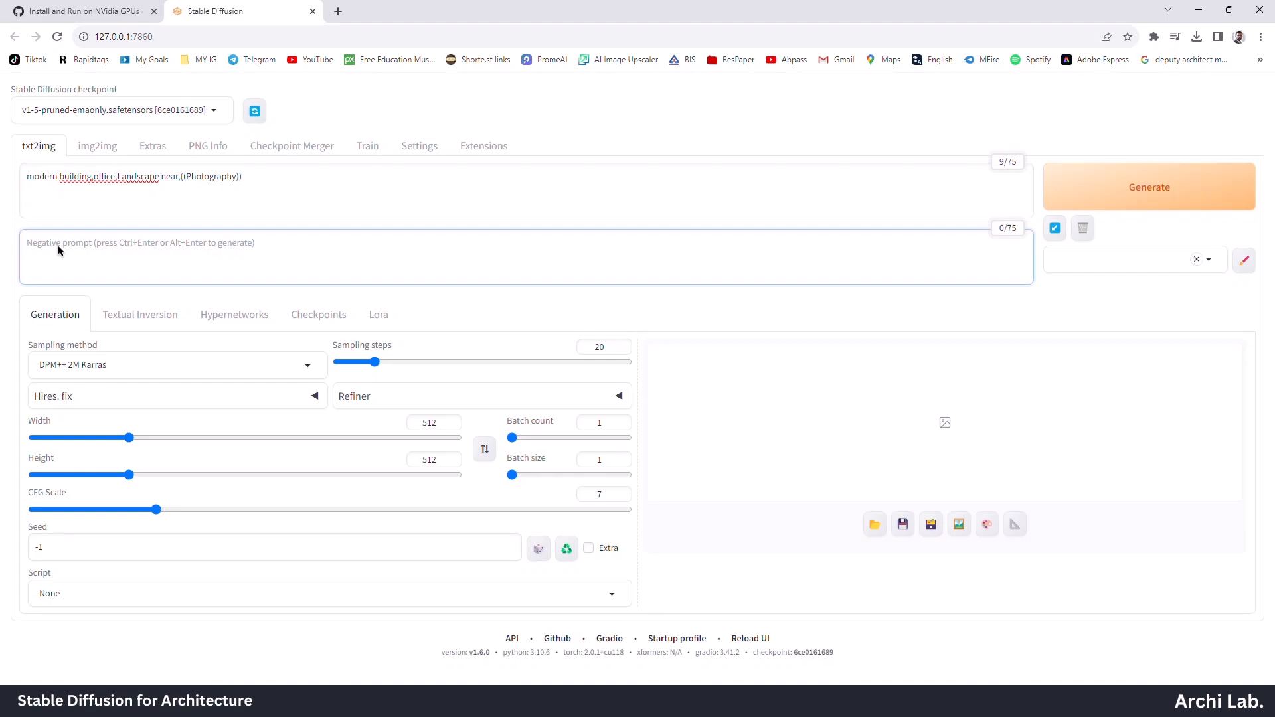
type("Blur,Cartoob")
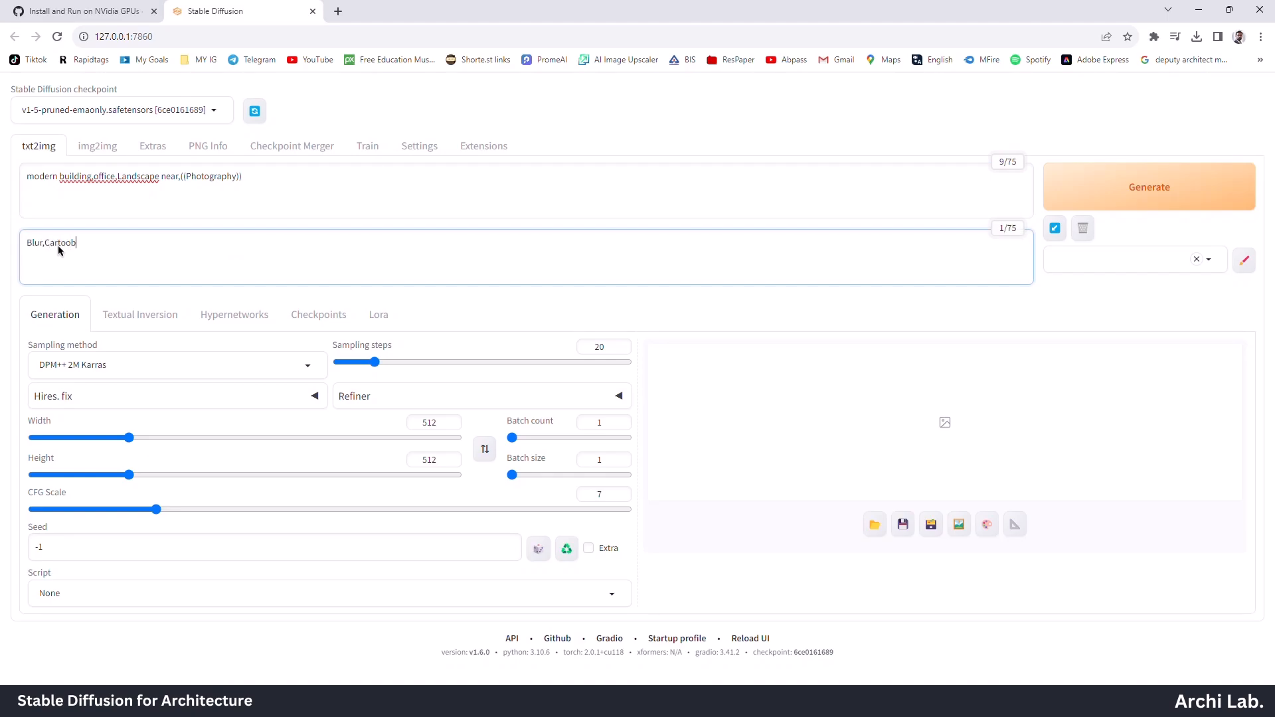
left_click(1149, 186)
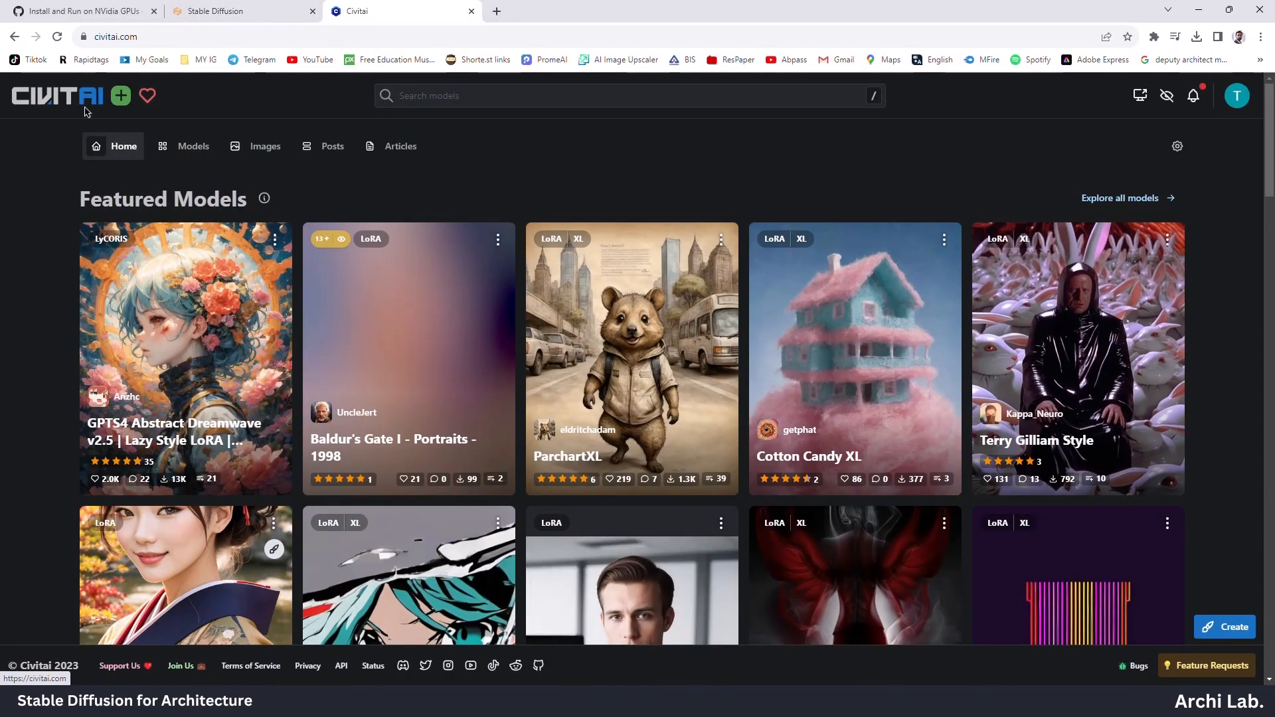
Step: Search Civitai for 'architecture', download the ArchitectureRealMix safetensors, and return to the WebUI
type("architecture")
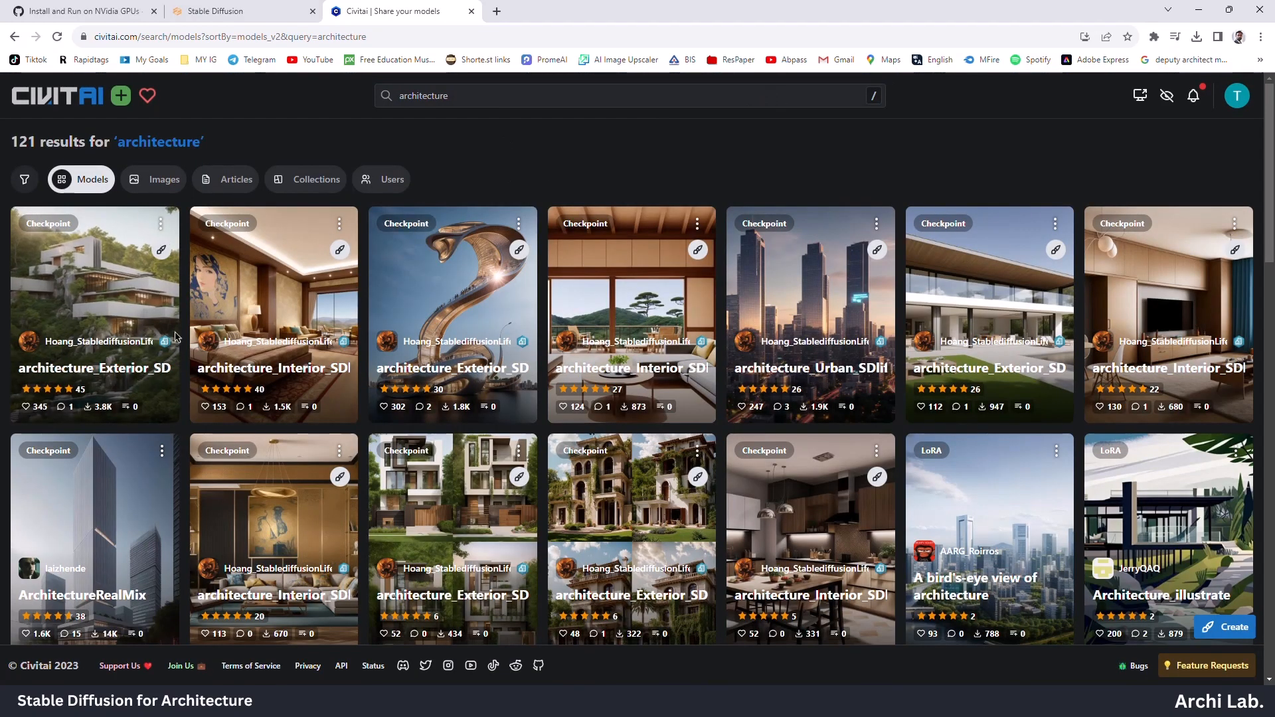
scroll("down", 3)
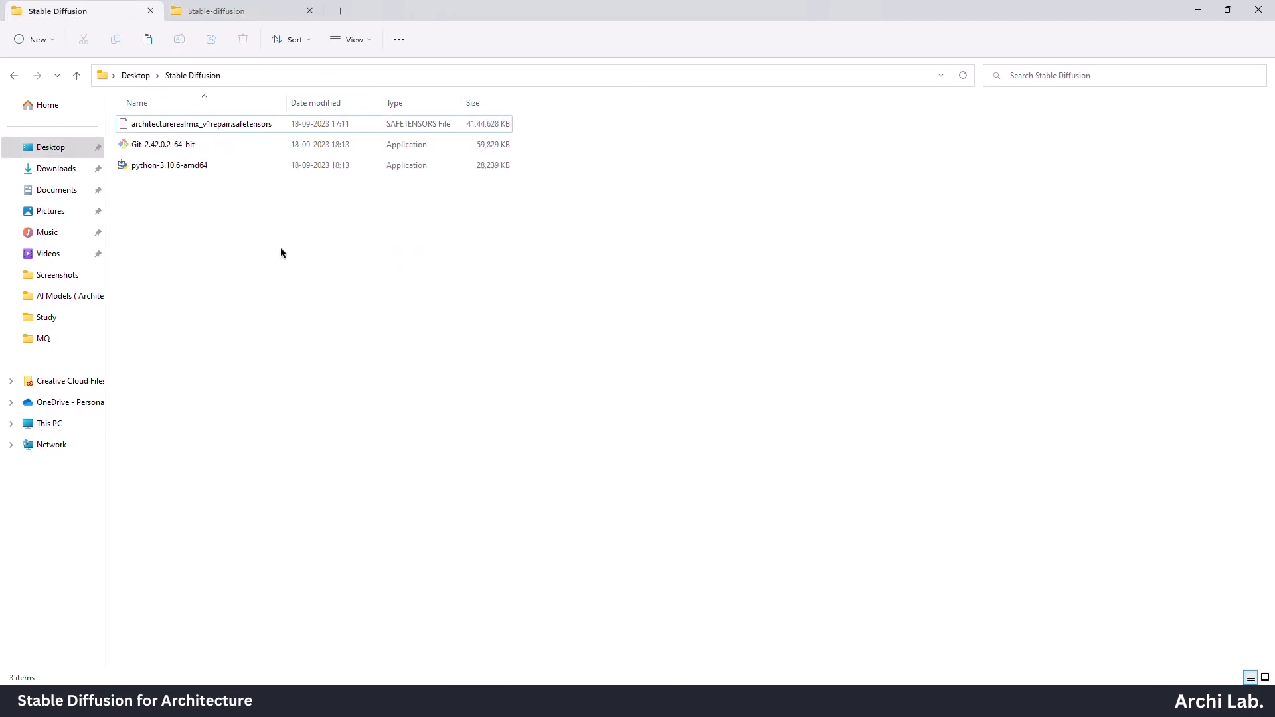
left_click(218, 11)
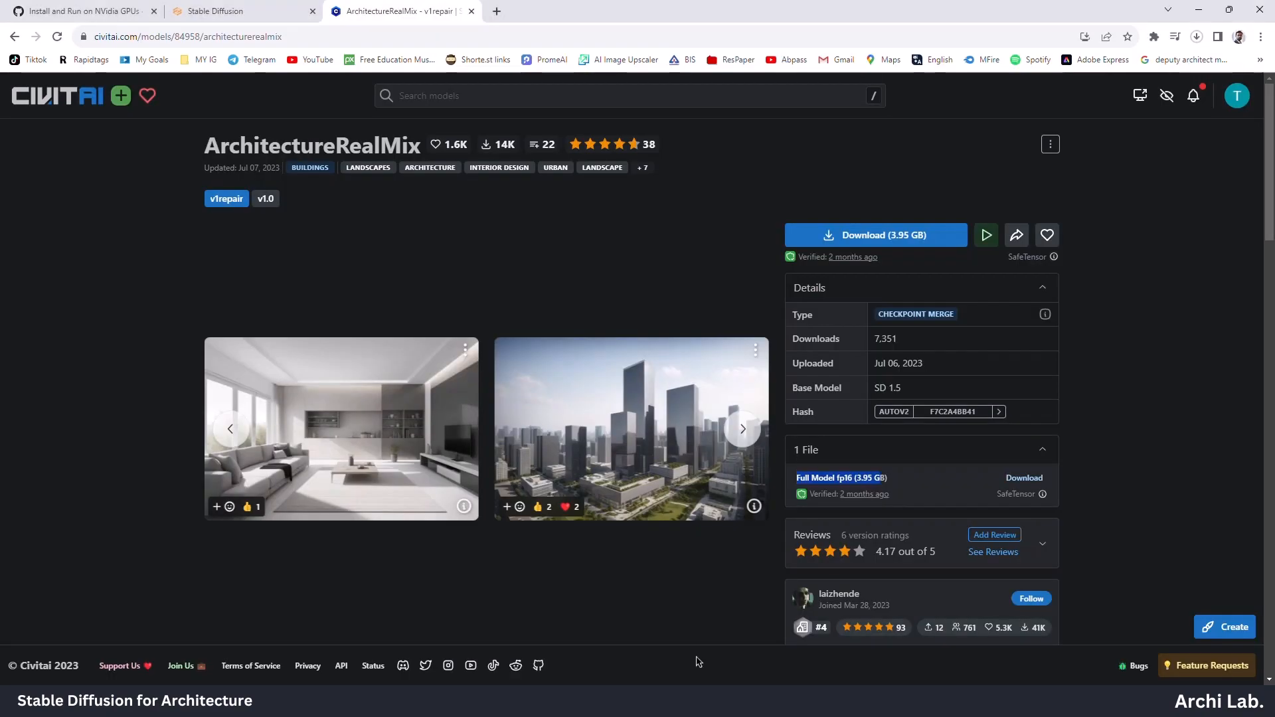
left_click(237, 11)
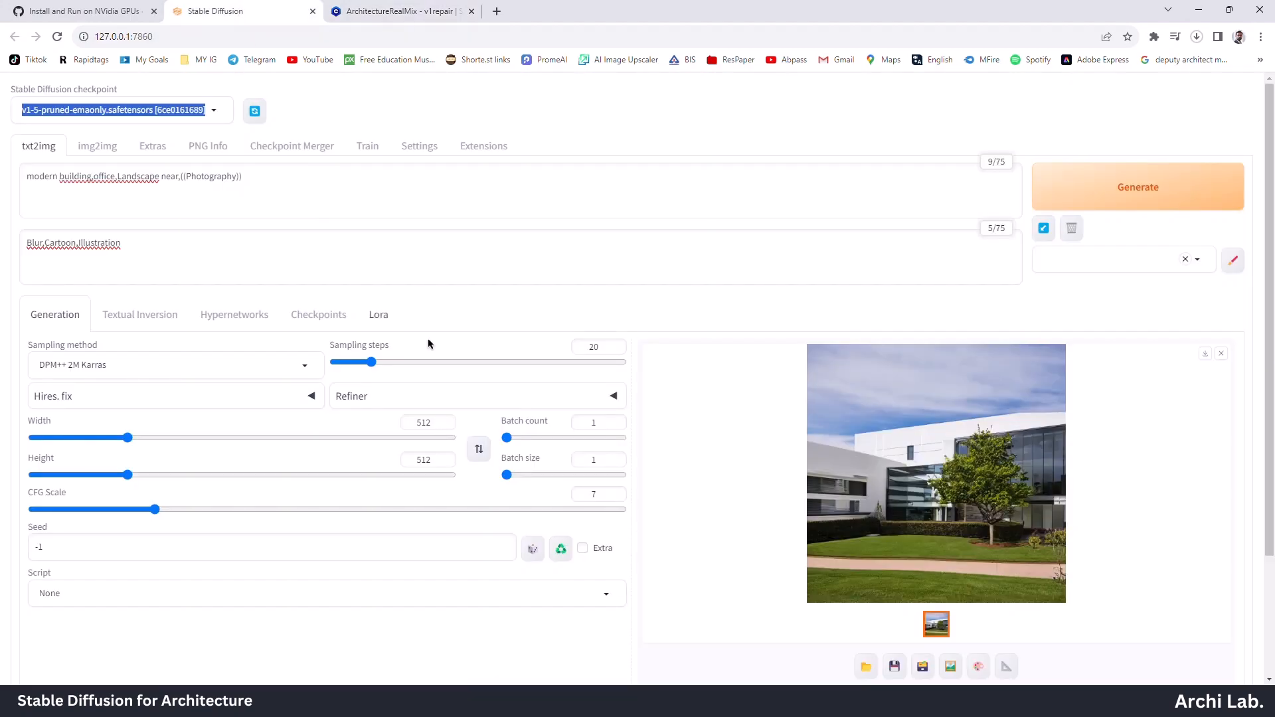
Step: In Settings > Stable Diffusion raise Clip skip to 2, apply and reload the UI
scroll("down", 3)
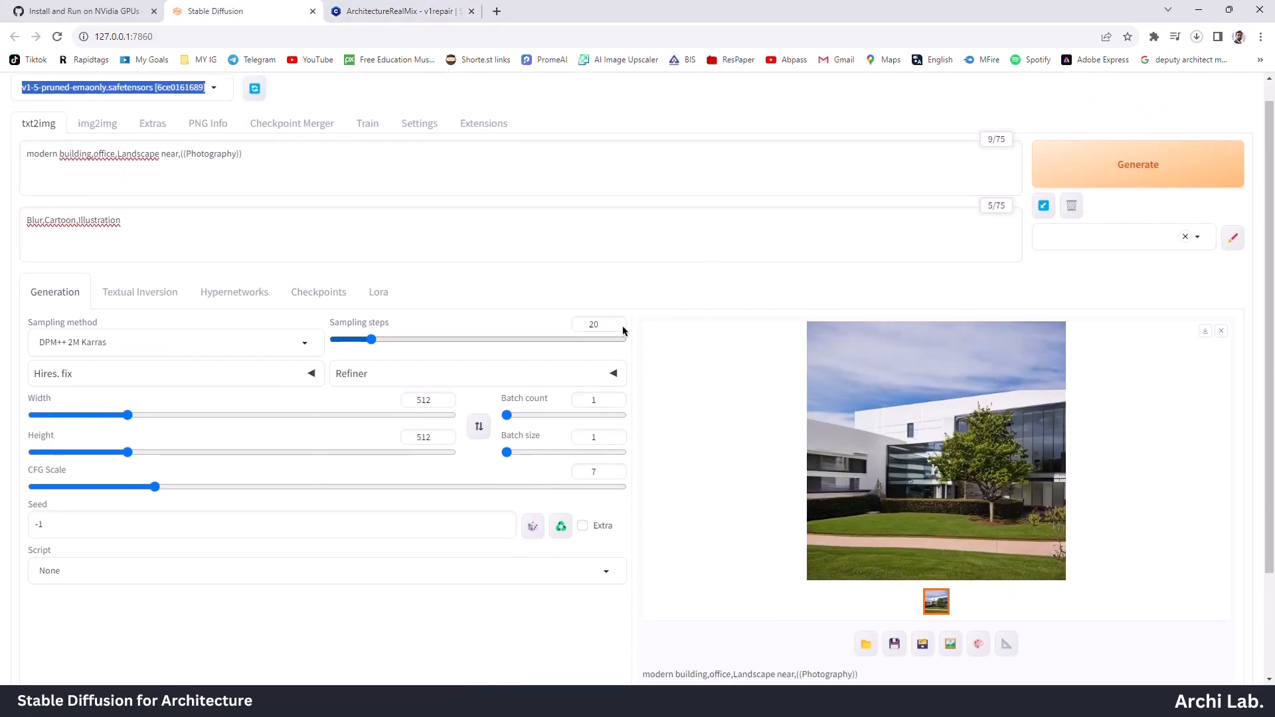
left_click(419, 122)
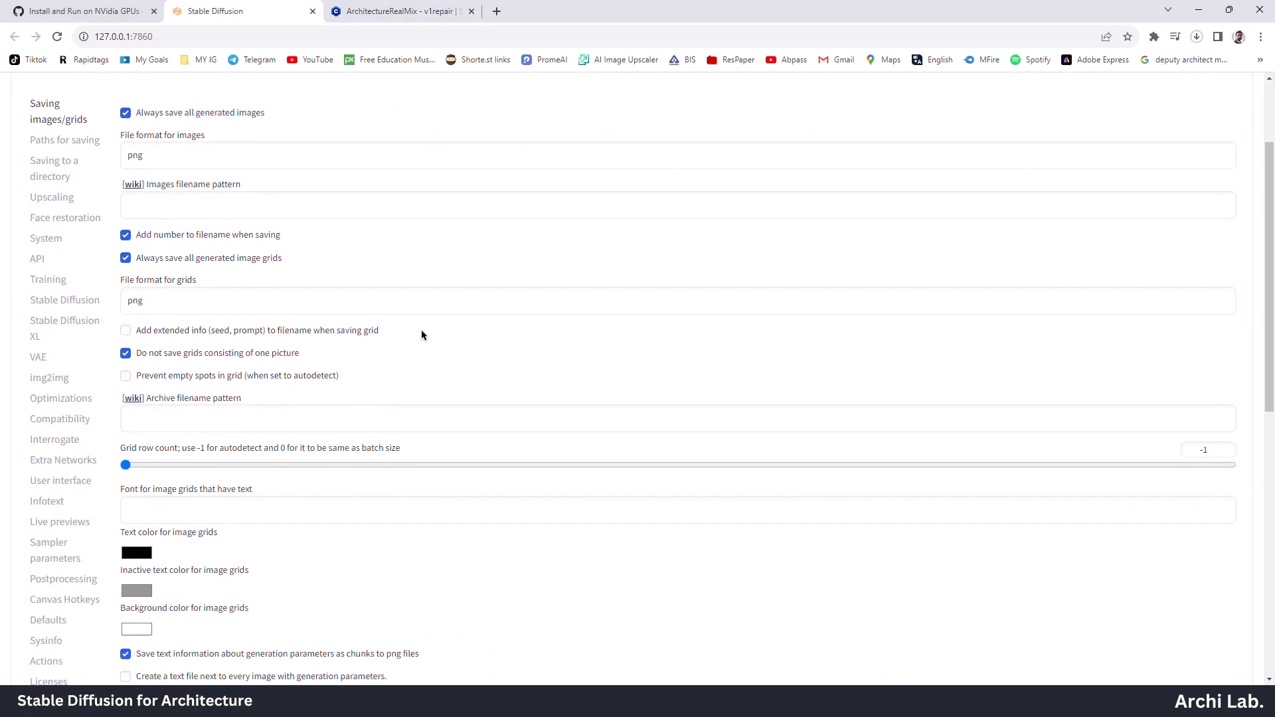
scroll("down", 3)
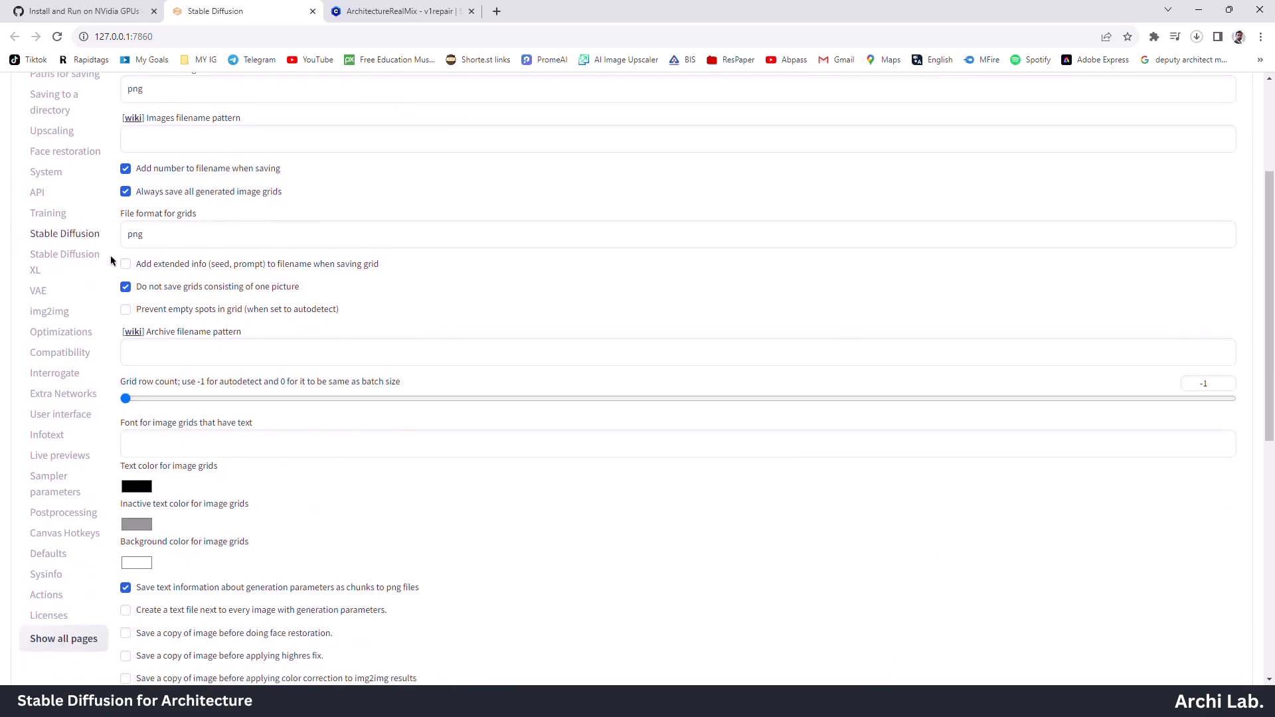
scroll("down", 3)
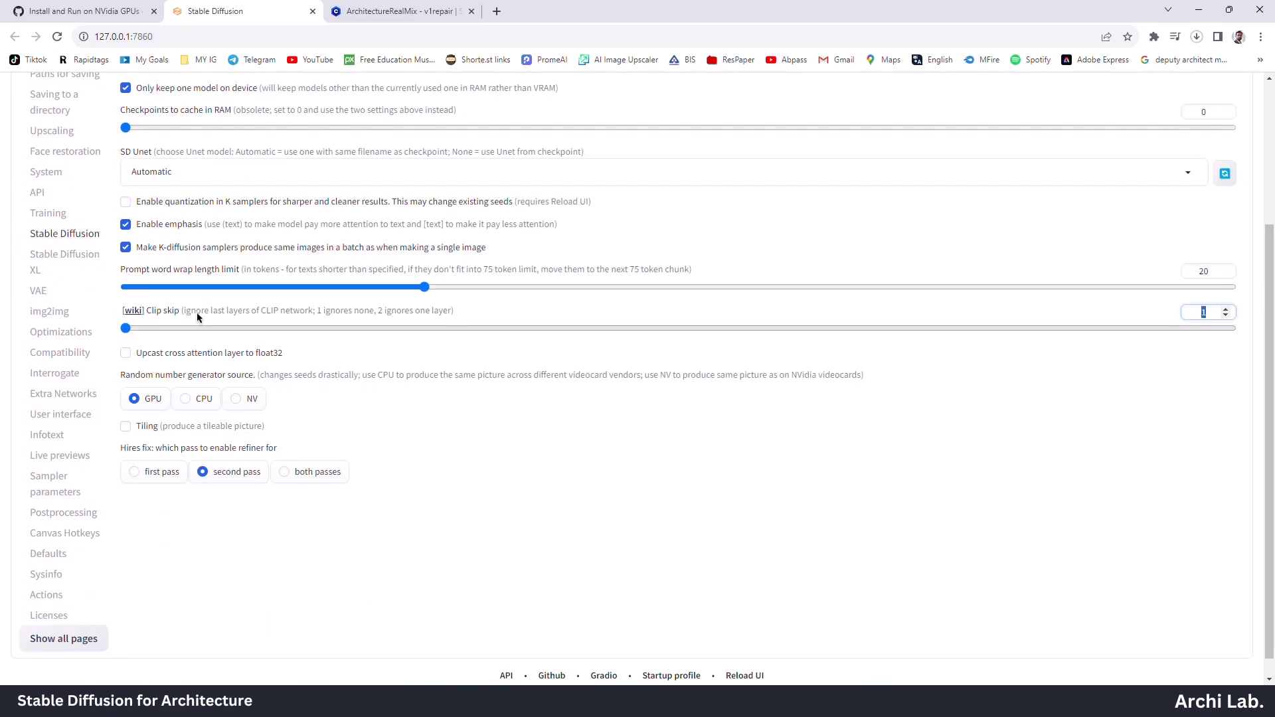
left_click_drag(123, 328, 225, 329)
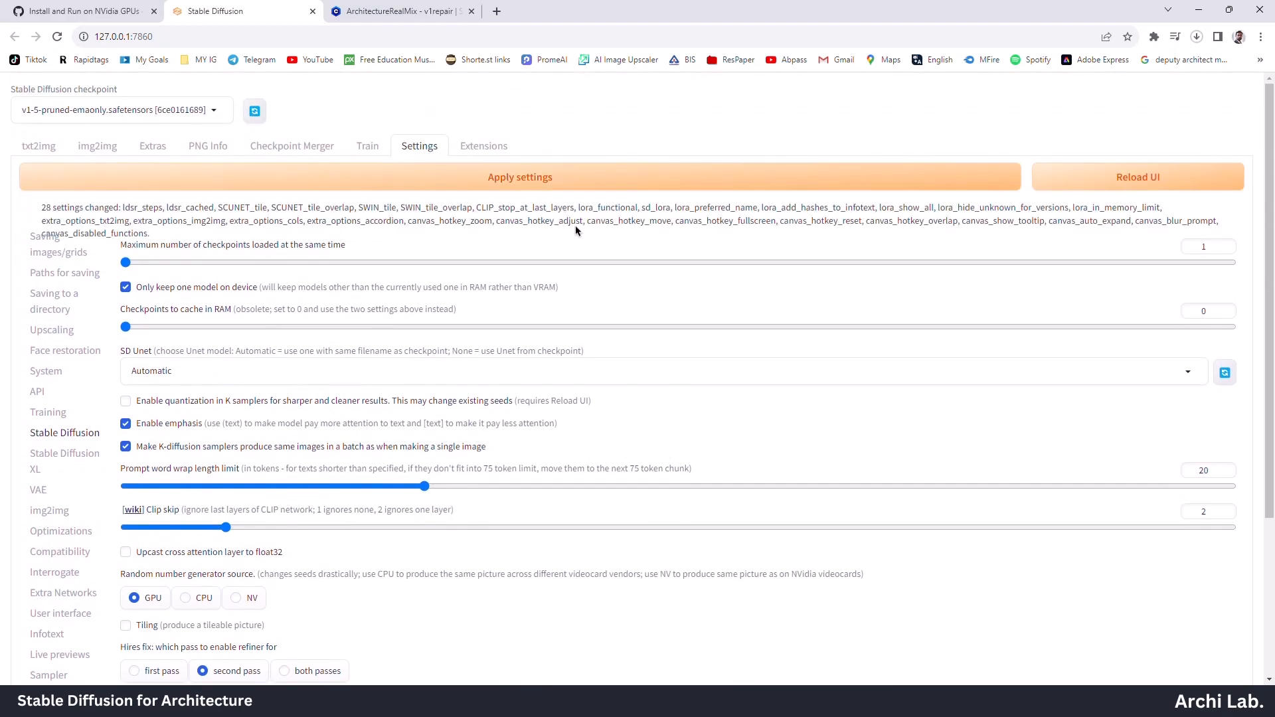
left_click(1137, 176)
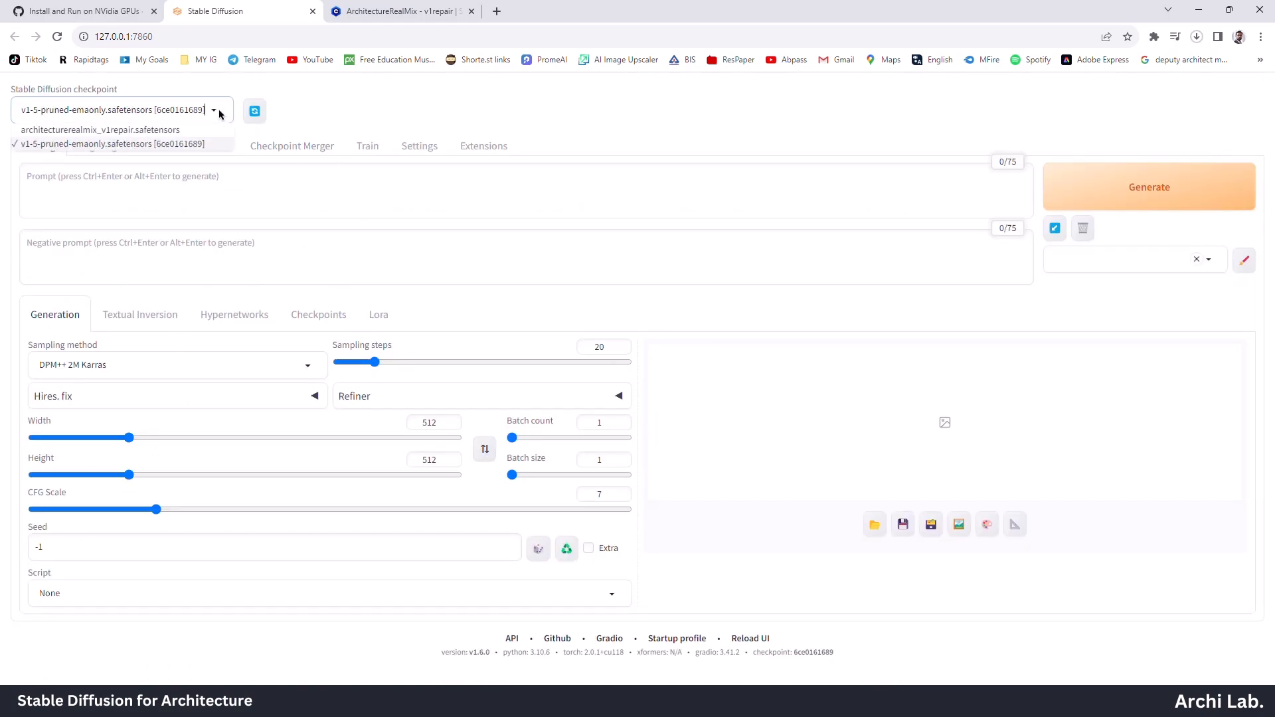
Step: Load architecturerealmix_v1repair and enter the 'modern building,office... Ultra realistic,Modern facade' prompt with negatives
left_click(99, 129)
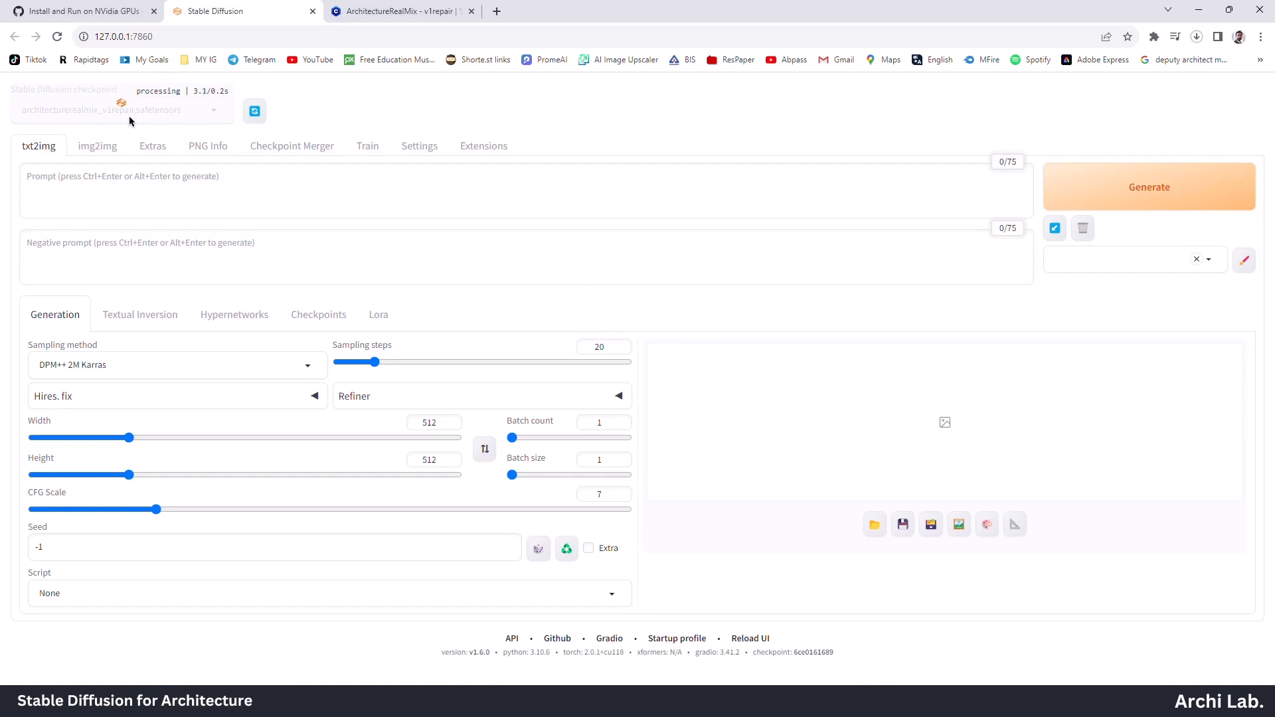
type("modern building,office,landscape near, ((photography)),Ultra realistic,Modern facade")
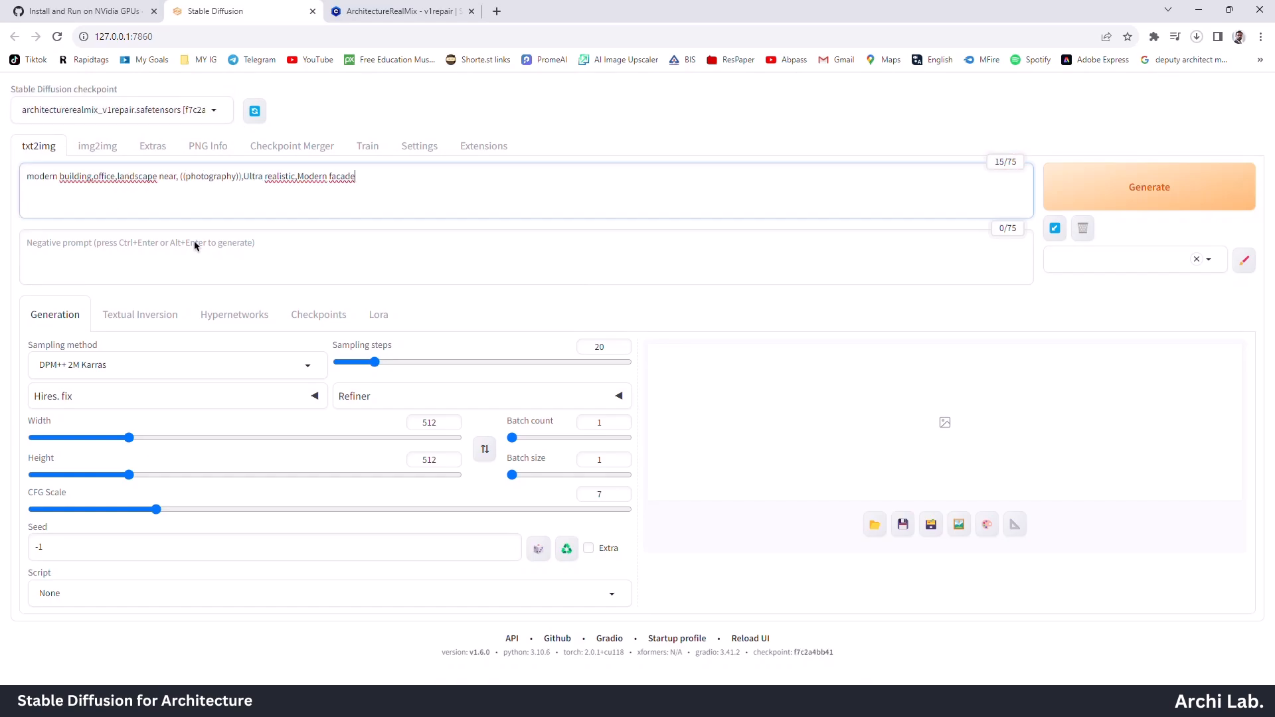
left_click(1147, 186)
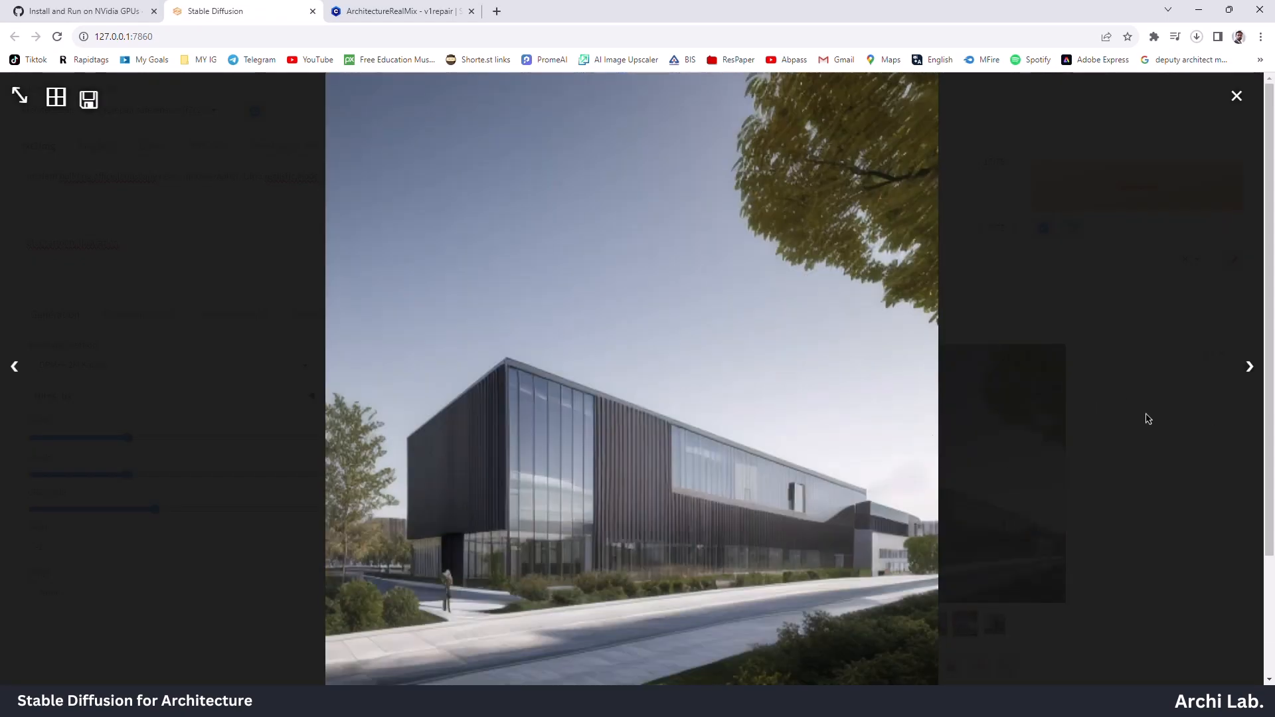
Step: Generate a batch of four office building images with DPM++ SDE Karras, 40 steps, CFG 8 and review them
left_click(1236, 95)
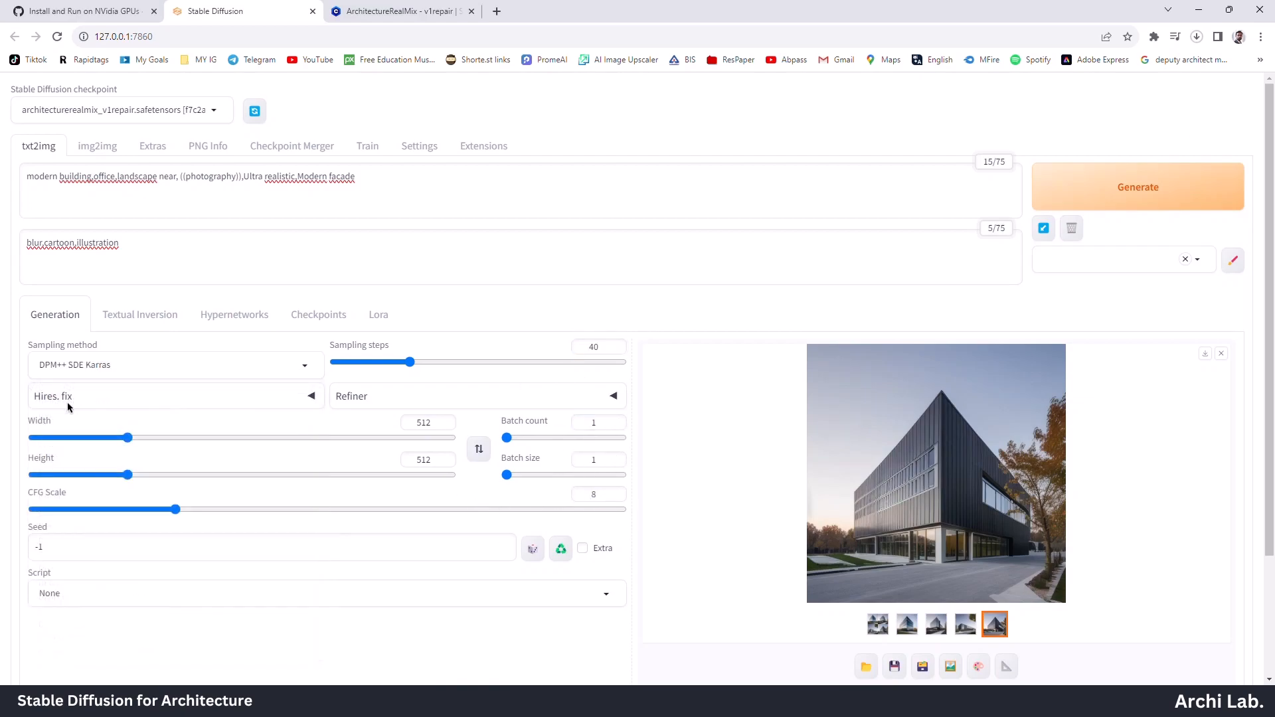
left_click(1138, 186)
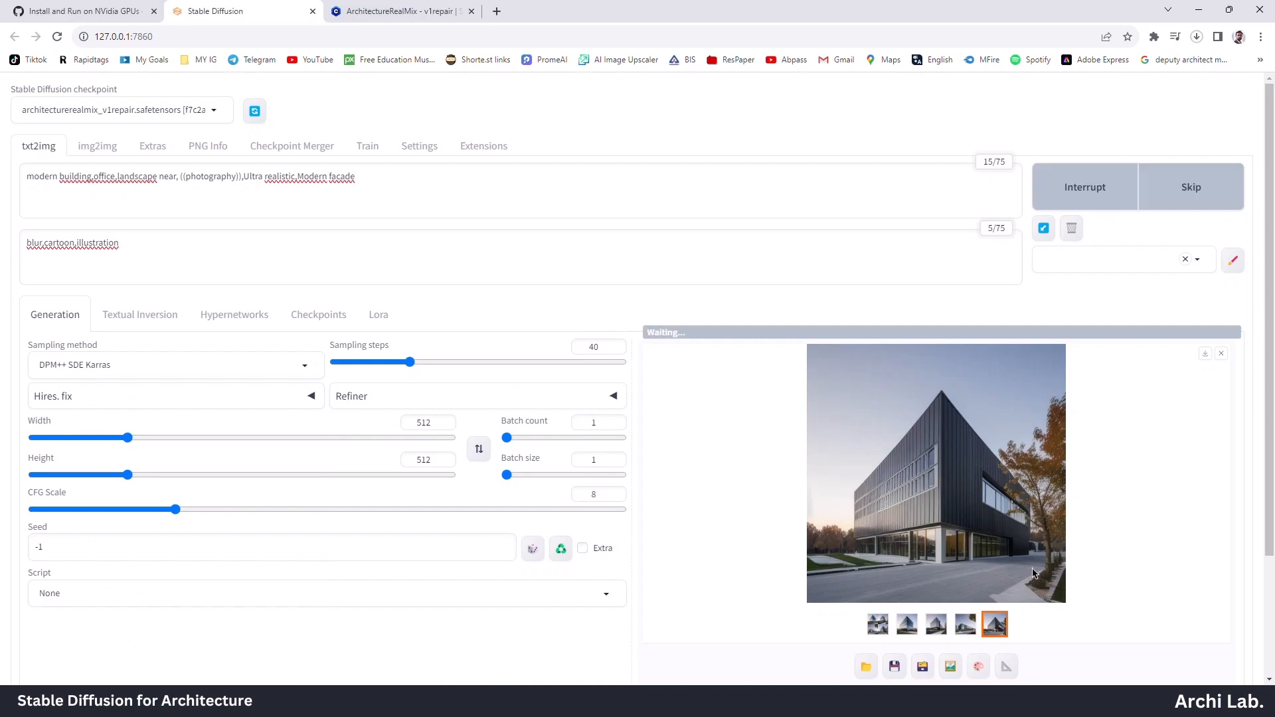
left_click(935, 472)
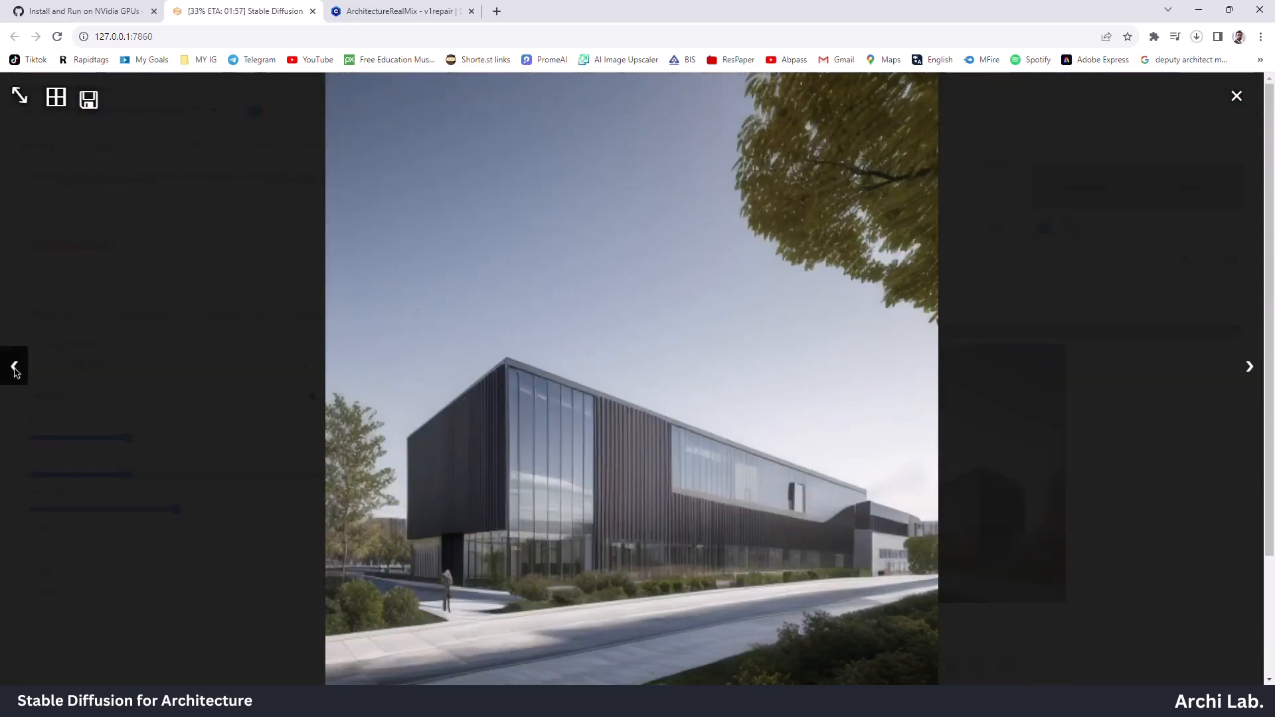
left_click(55, 97)
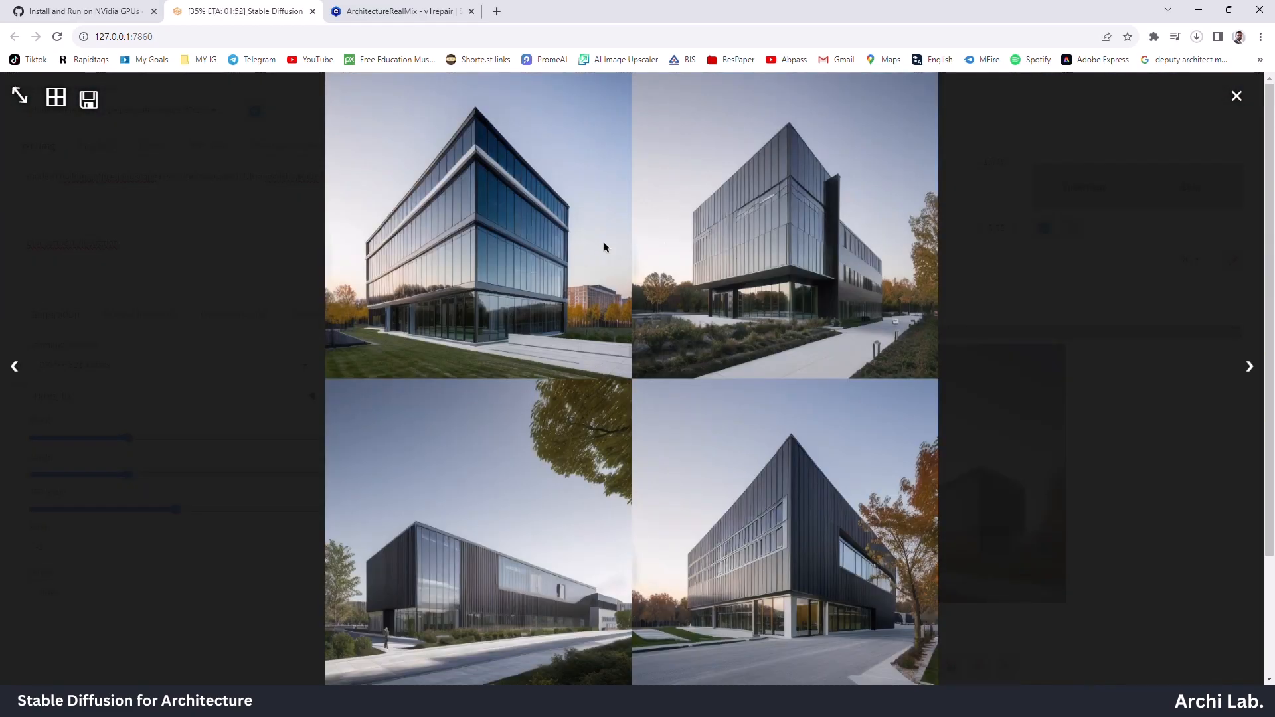